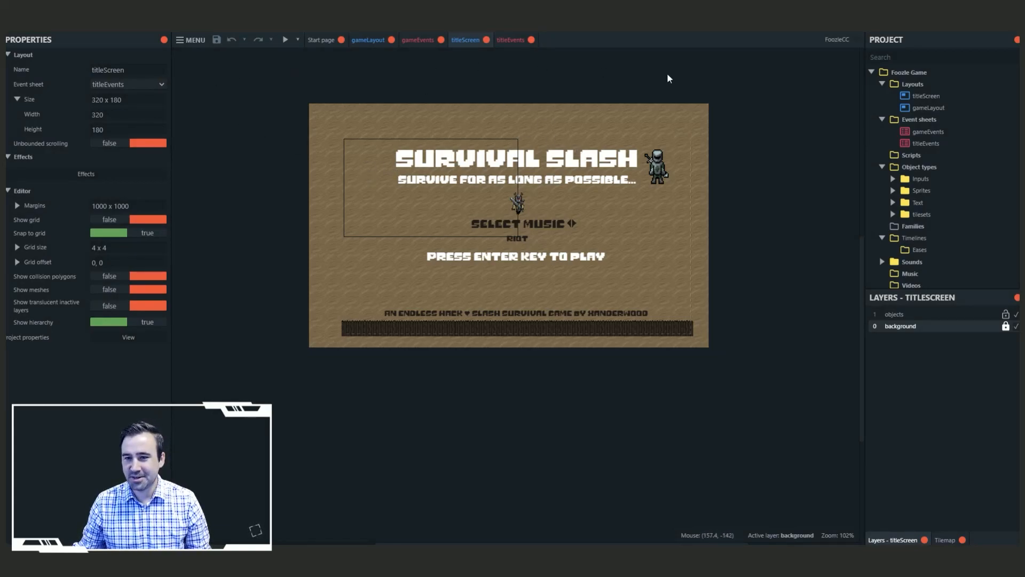
Switch to the gameLayout layout showing the death screen with Score and Best Score
left_click(928, 107)
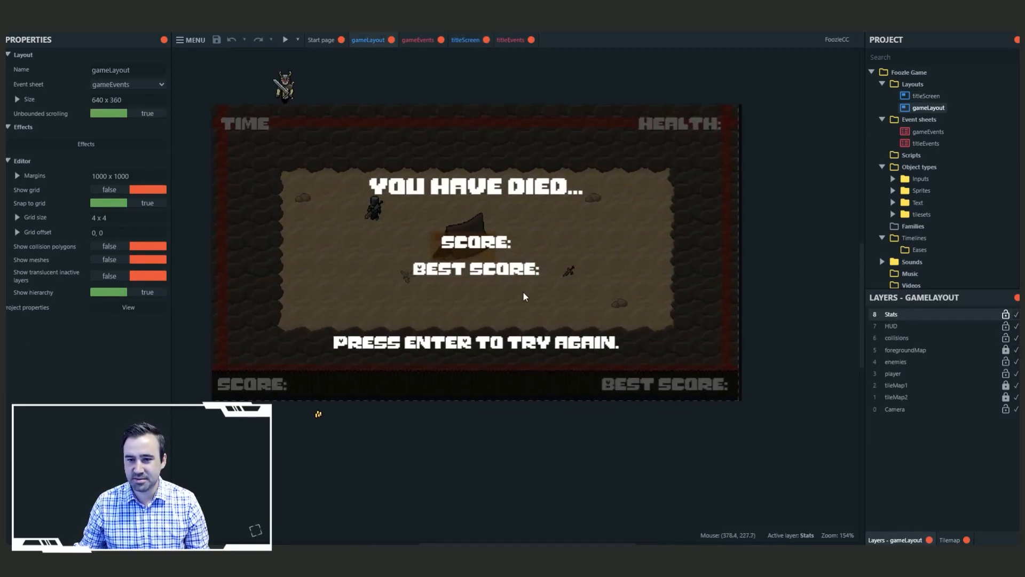
mouse_move(282, 340)
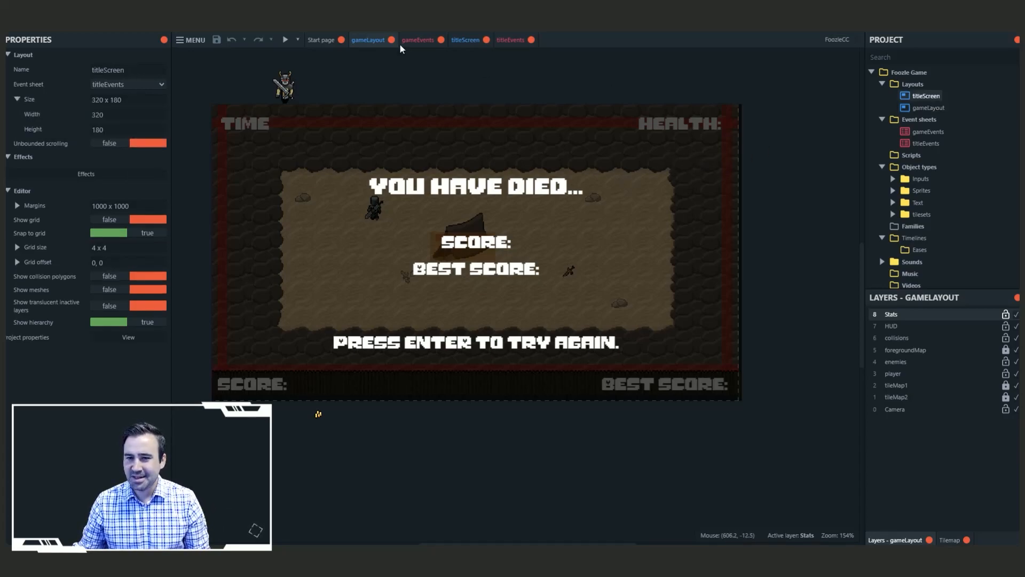
mouse_move(920, 190)
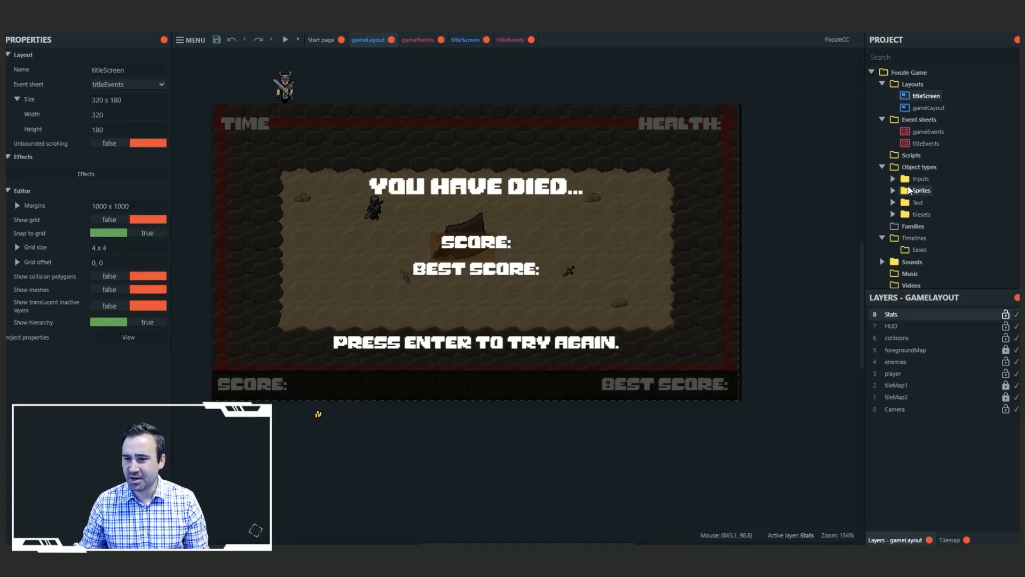
mouse_move(899, 183)
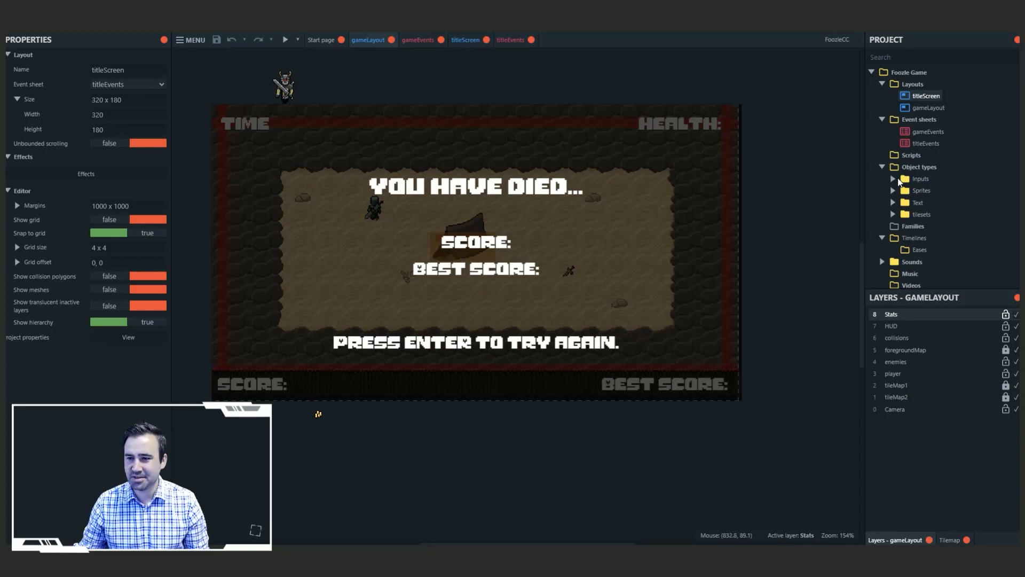
Open the gameEvents sheet with its global variables and Set Up to Game Over groups
left_click(417, 40)
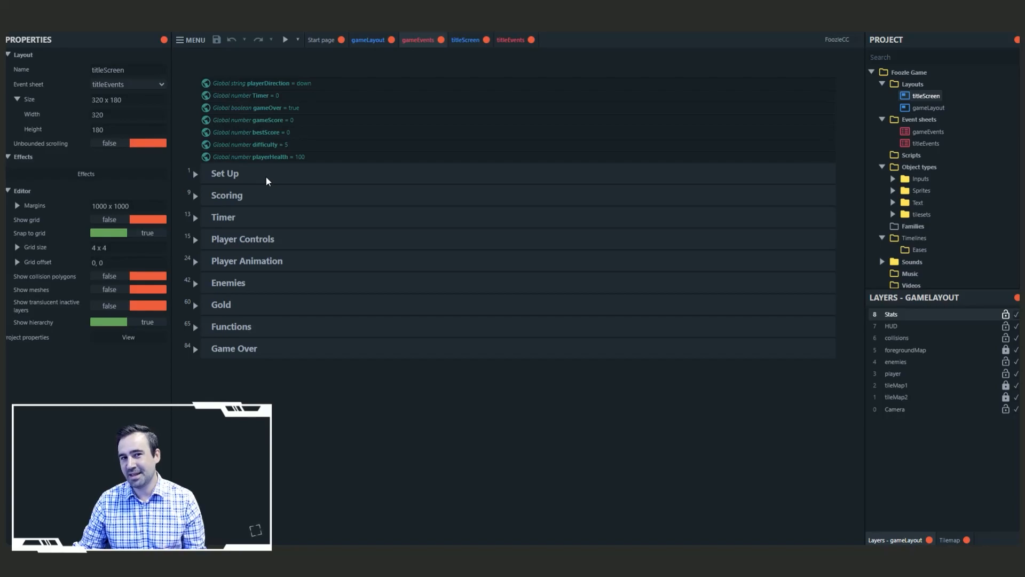
Preview the game in Chrome and play until death, scoring 34 with best 540
left_click(284, 40)
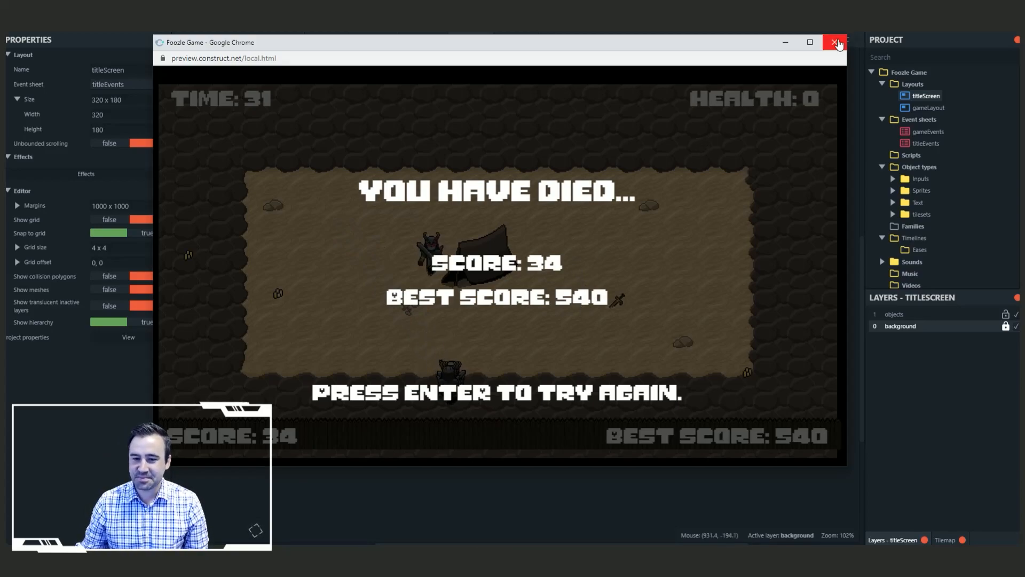
Close the Chrome preview and view titleEvents' Menu Navigation keyboard and music events
left_click(837, 43)
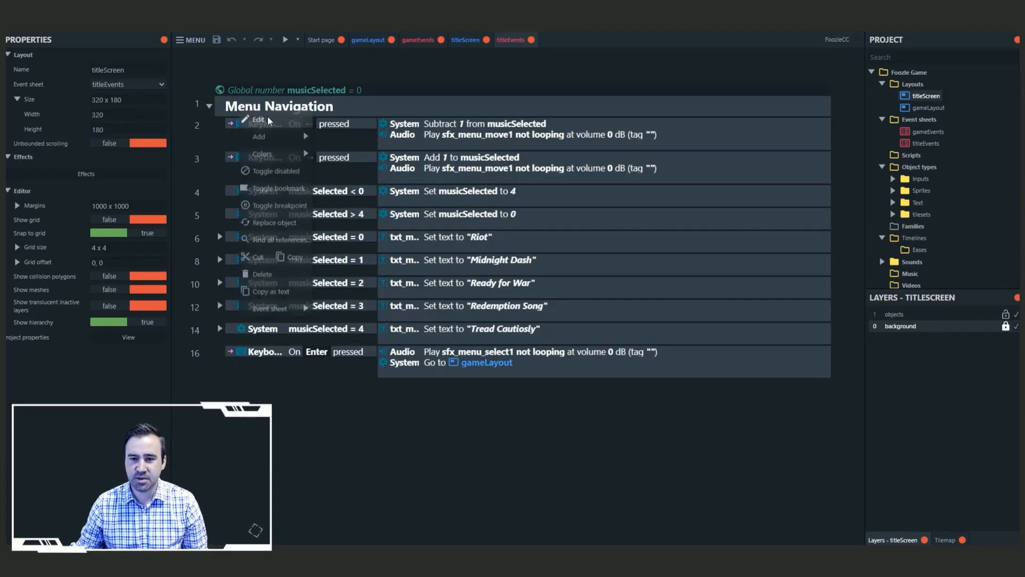
Add a new group to the titleEvents event sheet from the right-click menu
left_click(259, 136)
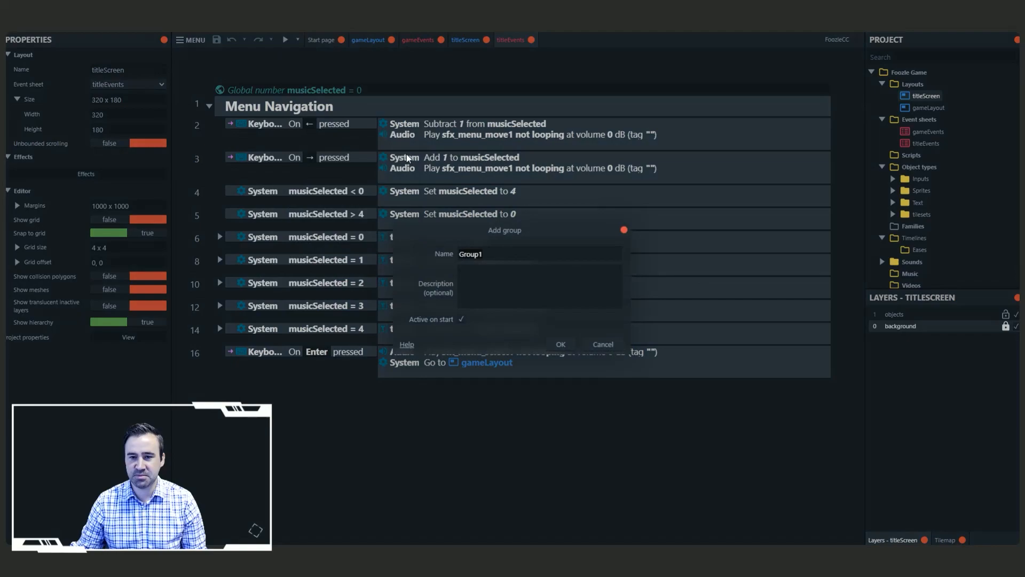
left_click(560, 344)
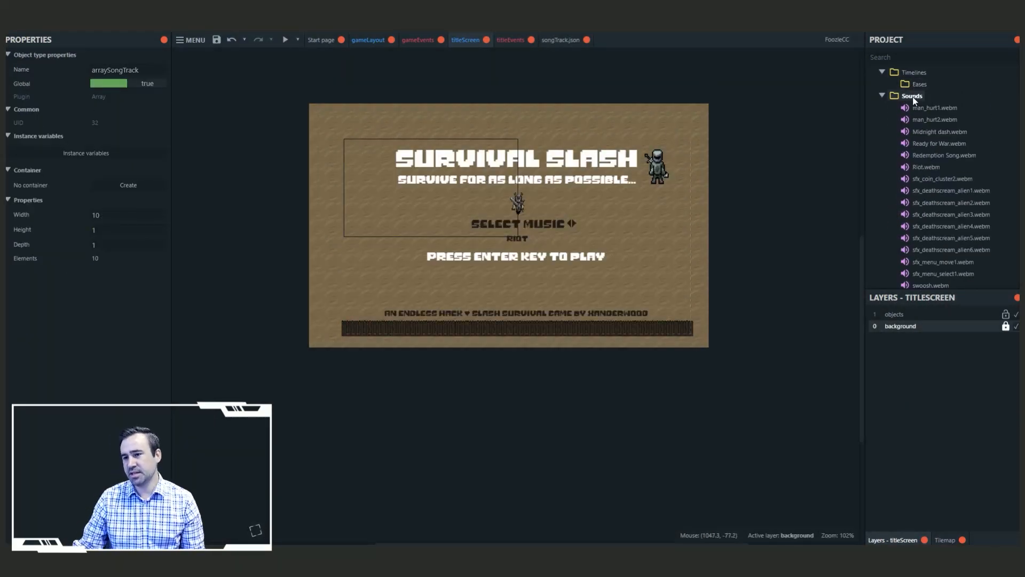
Scroll to songTrack.json under Files and enter 'Redemption Time' beside Redemption Song
scroll("down", 3)
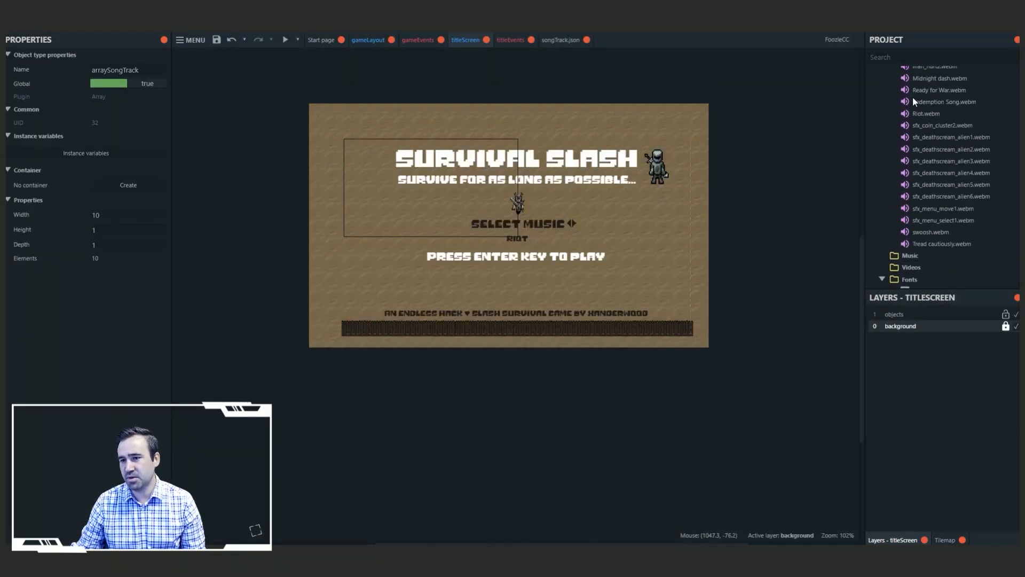
scroll("down", 3)
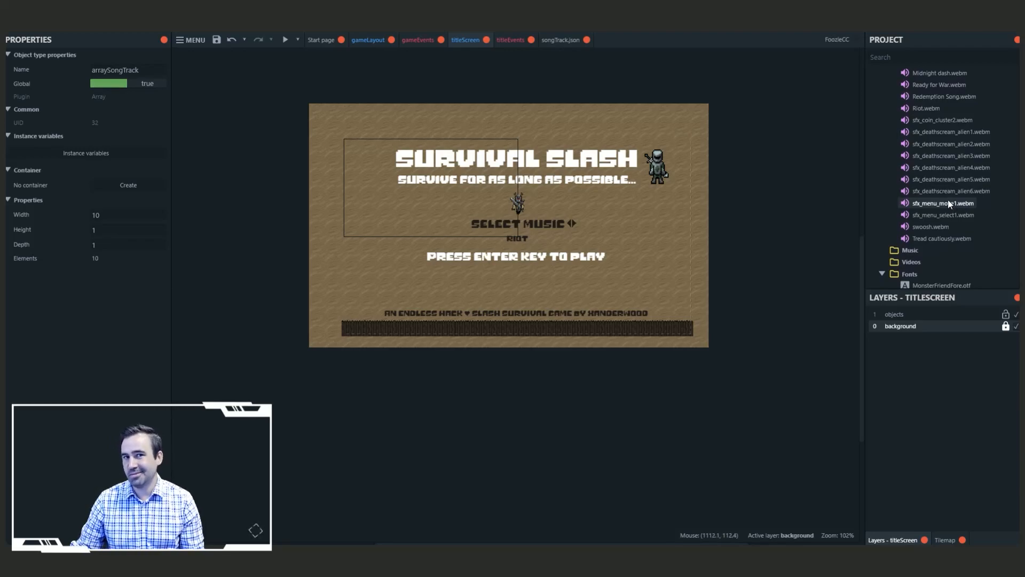
scroll("down", 3)
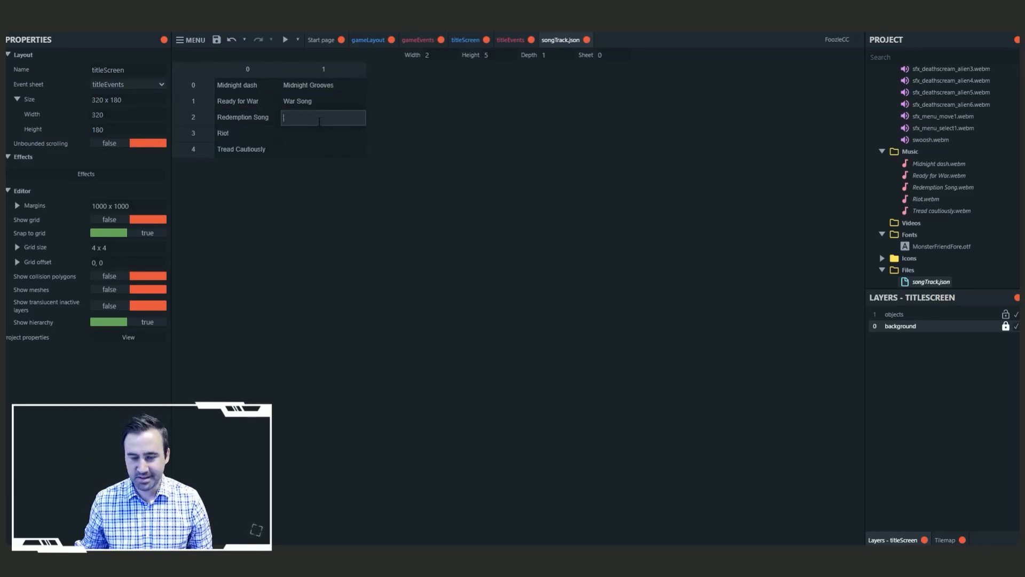
type("Redemption Time")
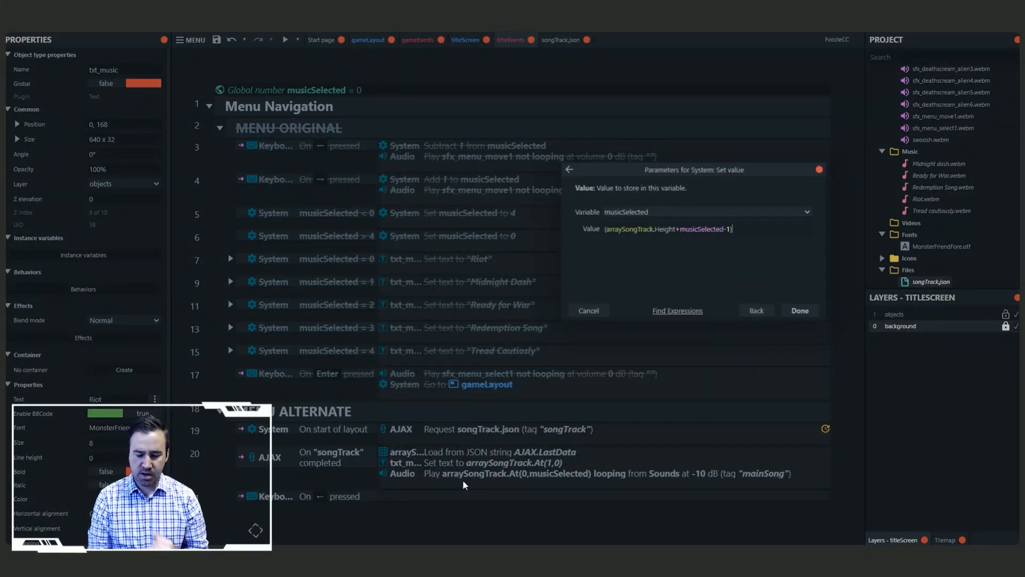
Append % arraySongTrack.Height to the musicSelected Value expression and confirm it
type("%")
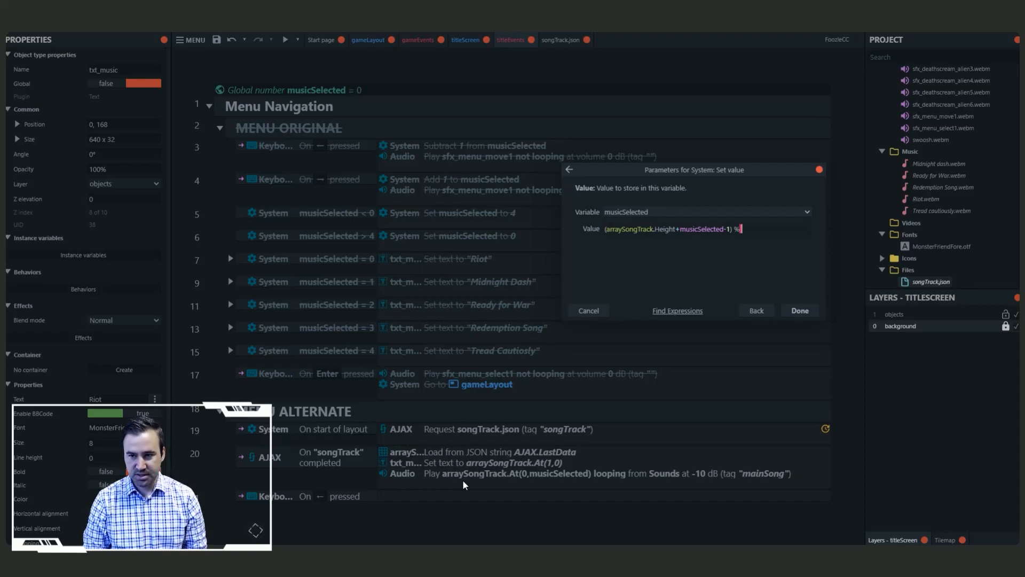
type("arraySongTrack.Height")
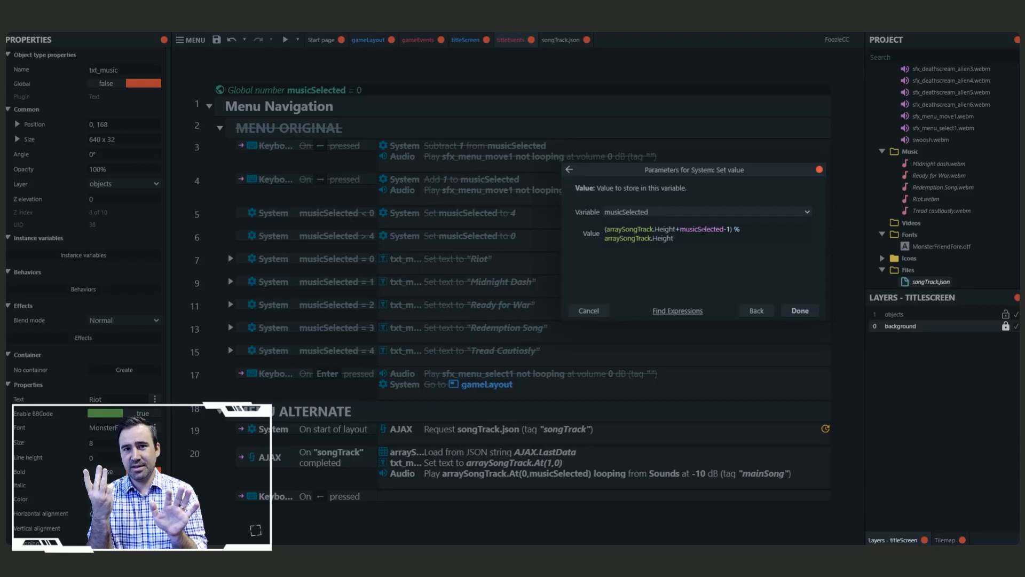
left_click(674, 238)
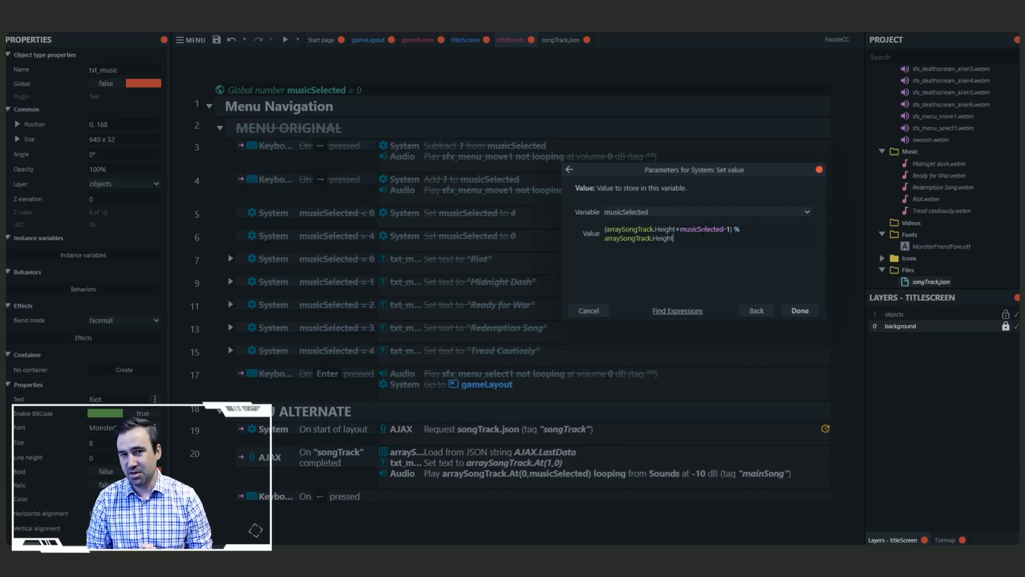
left_click(799, 310)
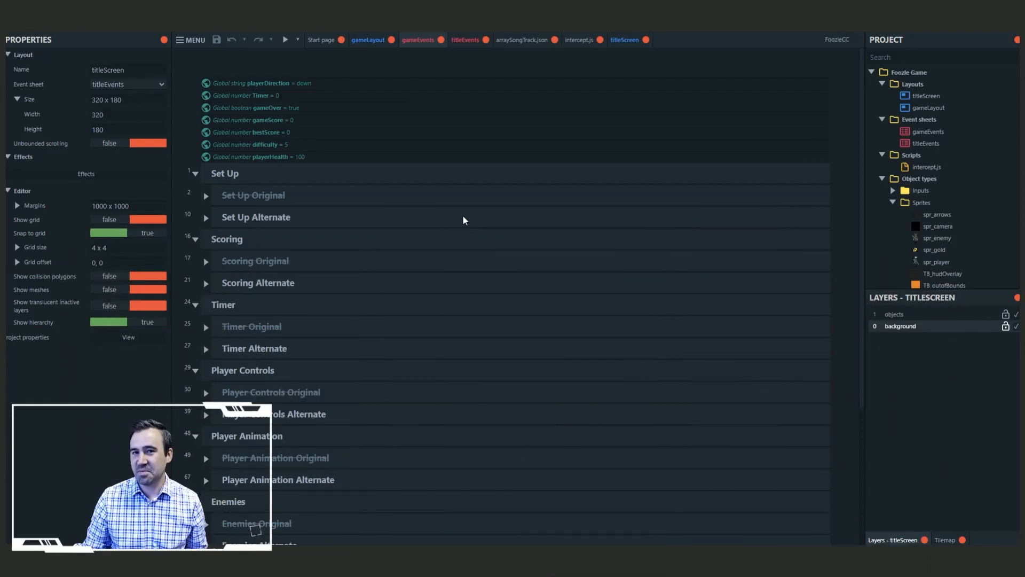
Expand the Set Up Original and Scoring Original groups to review their events
left_click(205, 195)
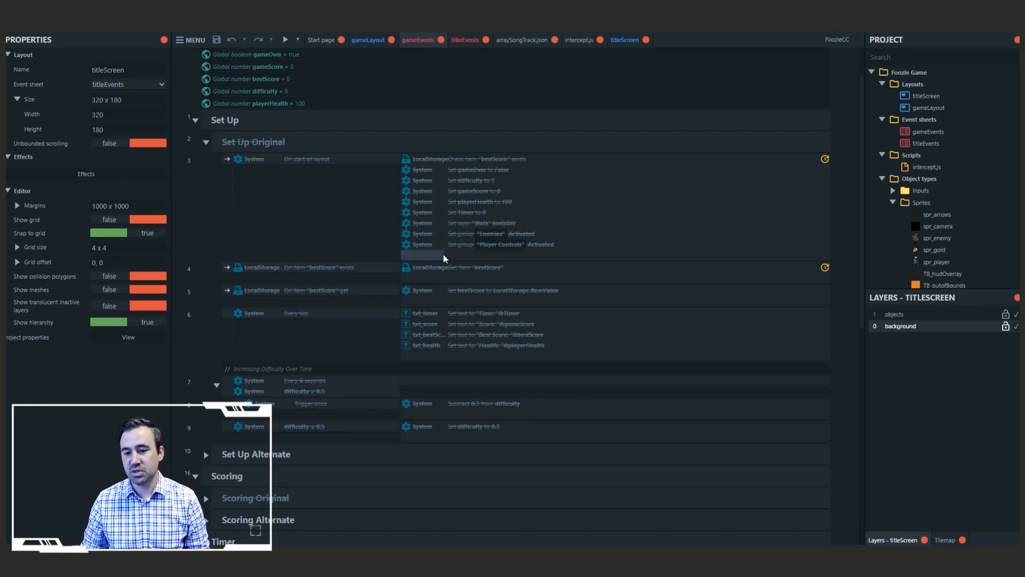
scroll("down", 3)
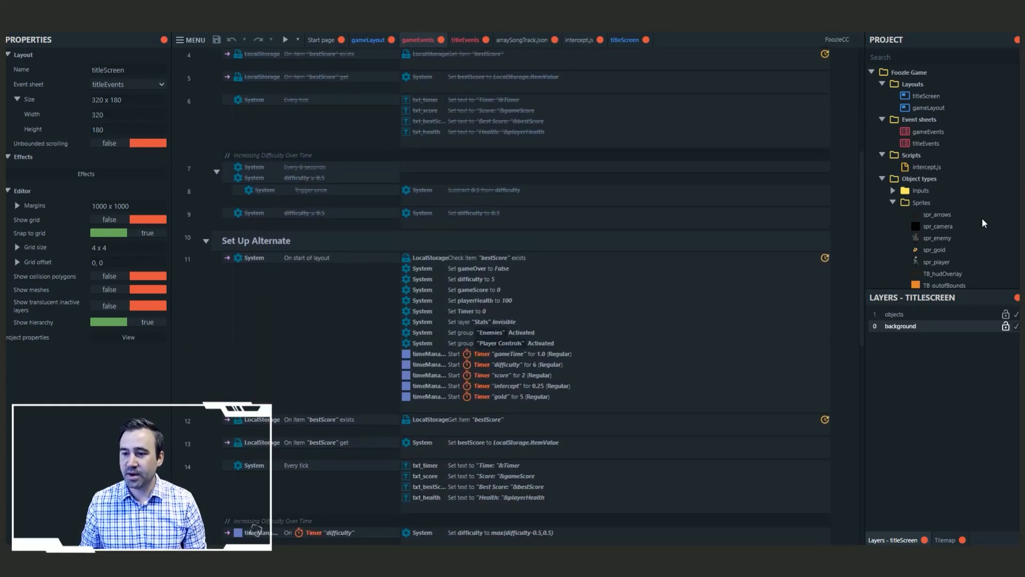
scroll("down", 3)
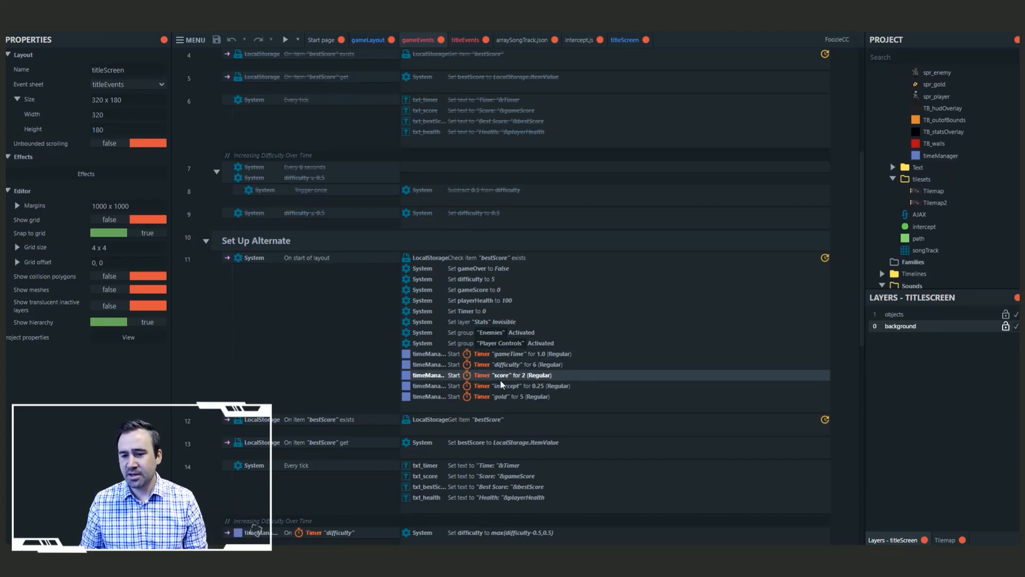
left_click(517, 353)
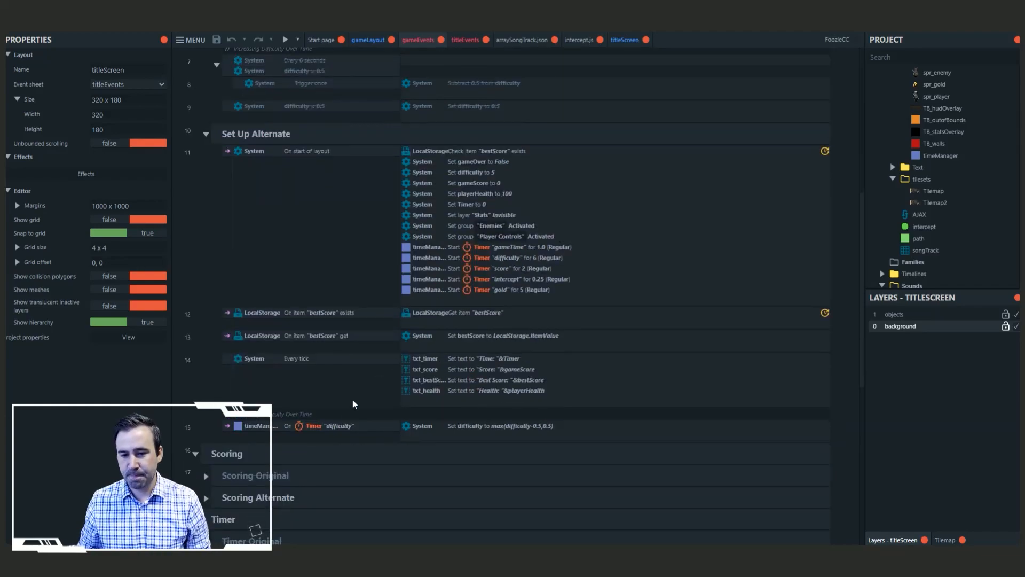
scroll("down", 3)
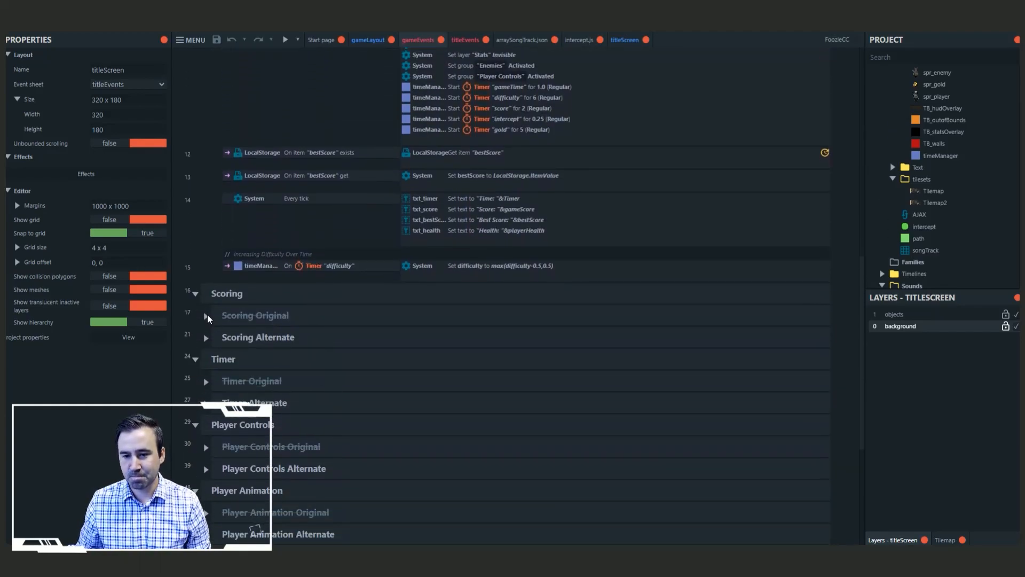
left_click(206, 315)
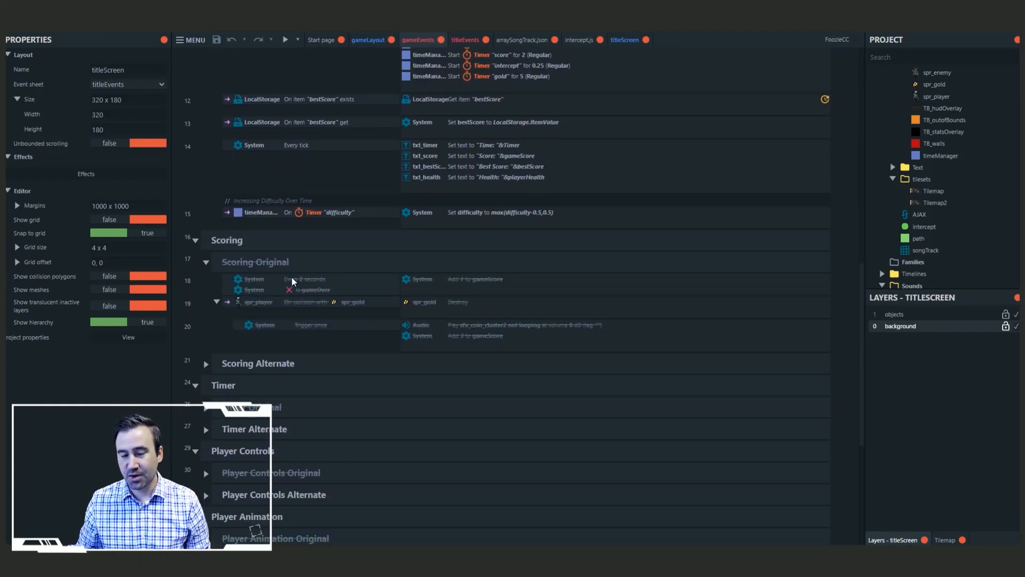
Expand the Scoring Alternate group and scroll down to the Timer groups
left_click(206, 363)
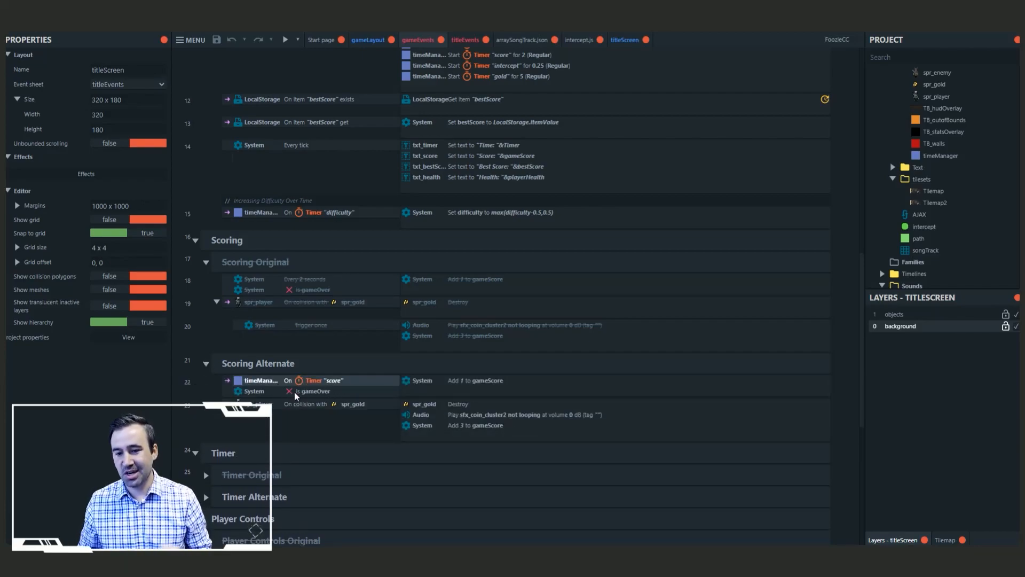
mouse_move(438, 181)
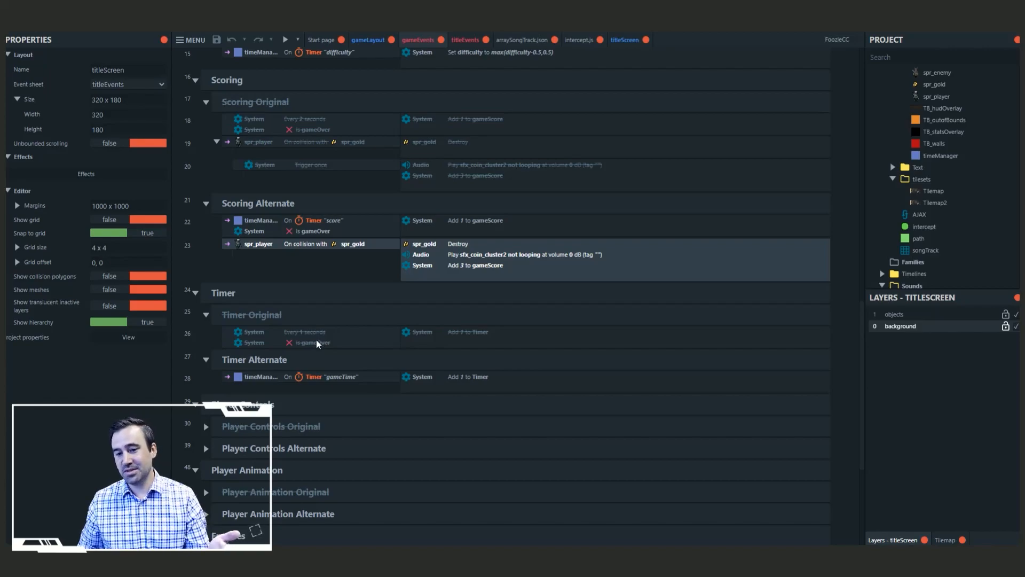
mouse_move(480, 384)
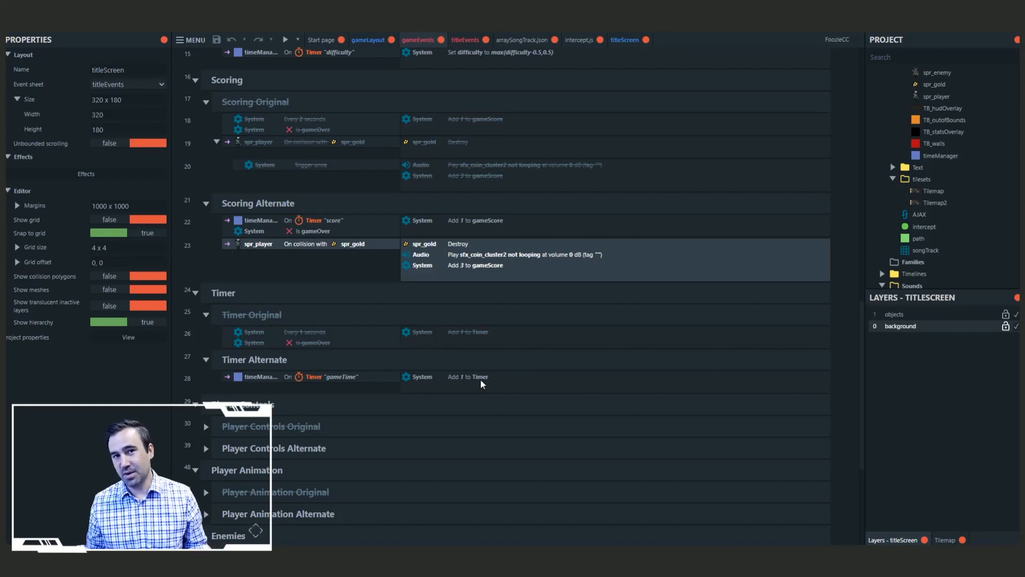
scroll("down", 3)
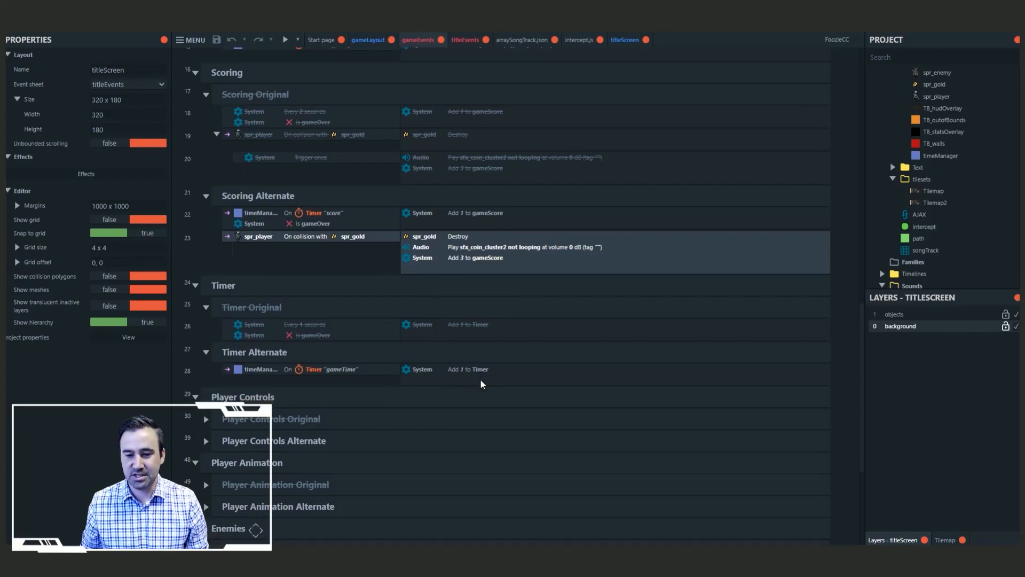
Scroll through the Player Controls Original group's keyboard movement and attacking events
scroll("down", 3)
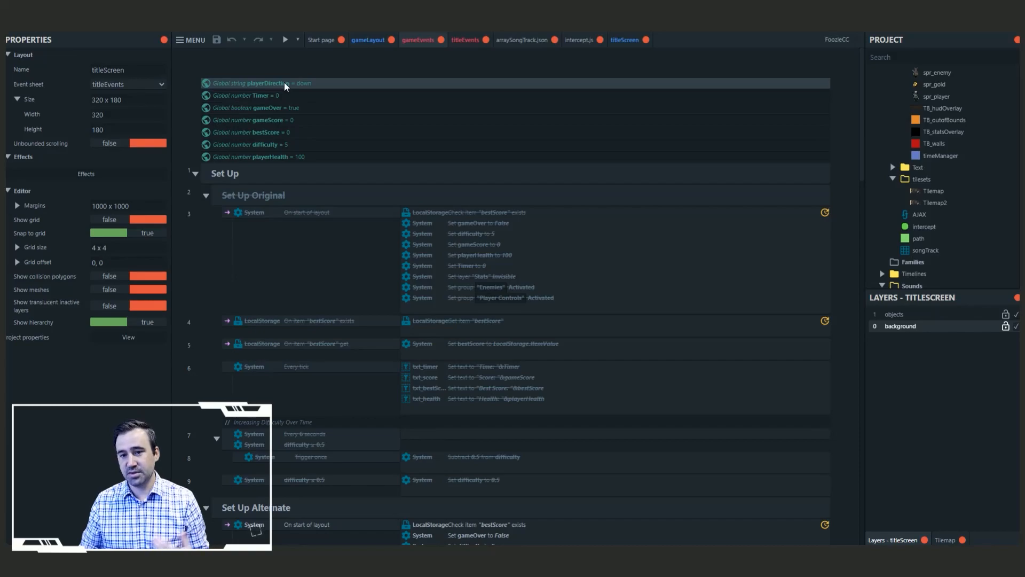
mouse_move(288, 96)
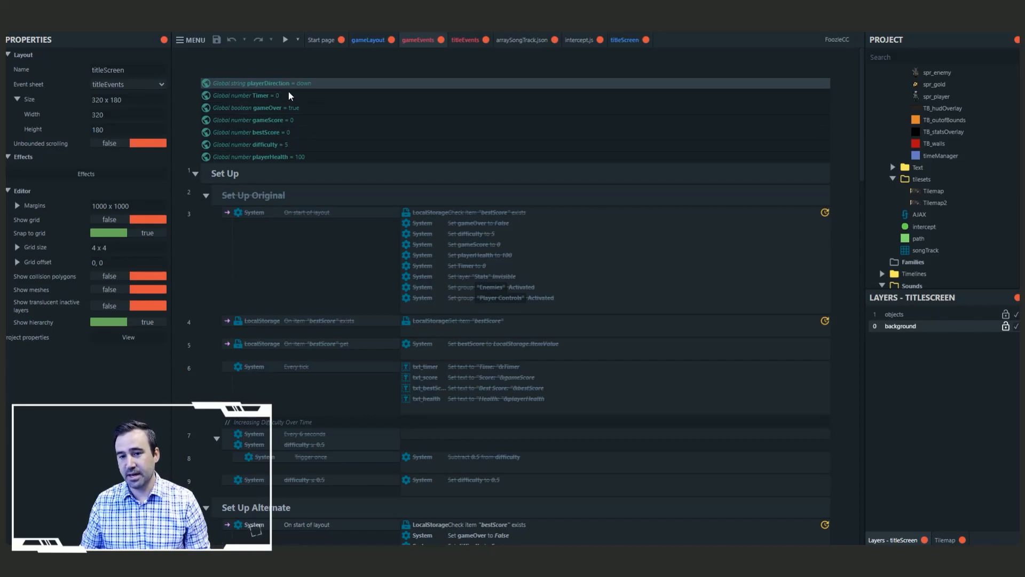
scroll("down", 3)
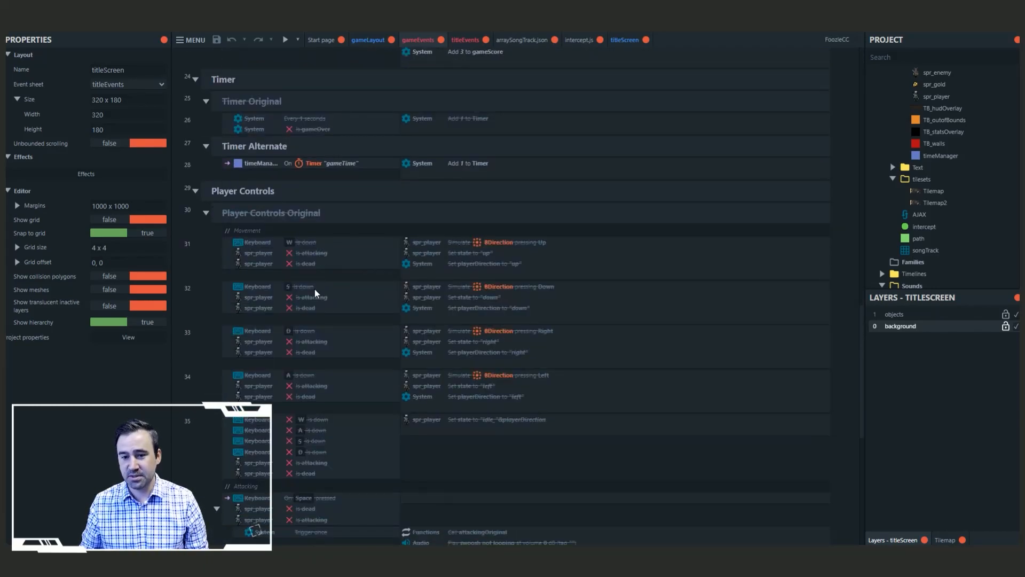
mouse_move(317, 377)
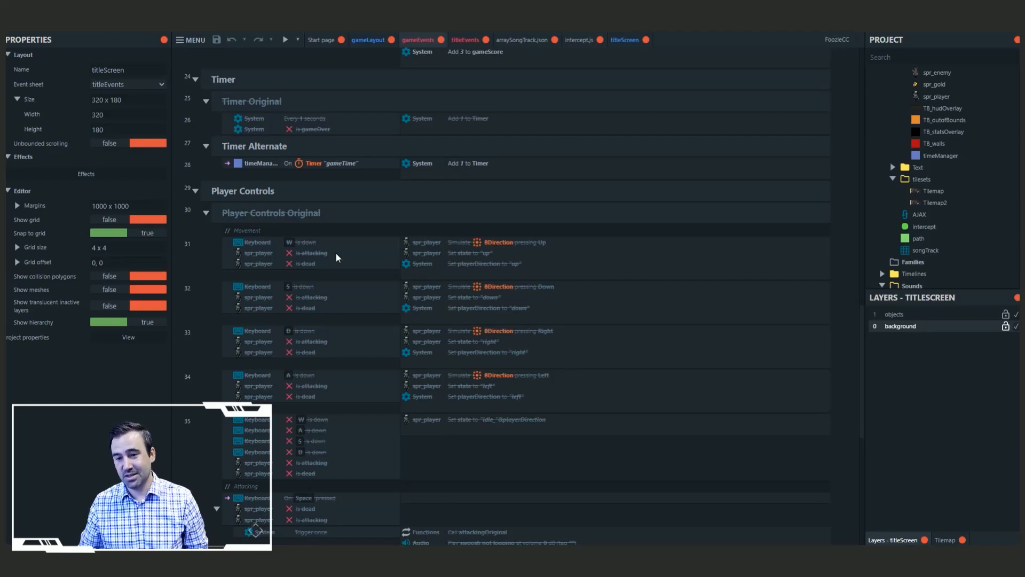
mouse_move(497, 247)
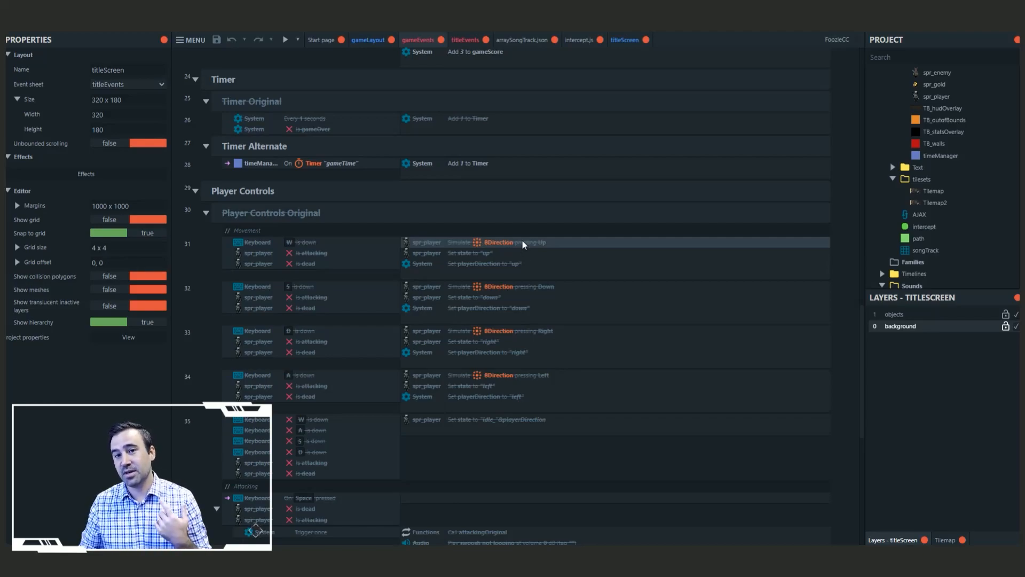
mouse_move(472, 256)
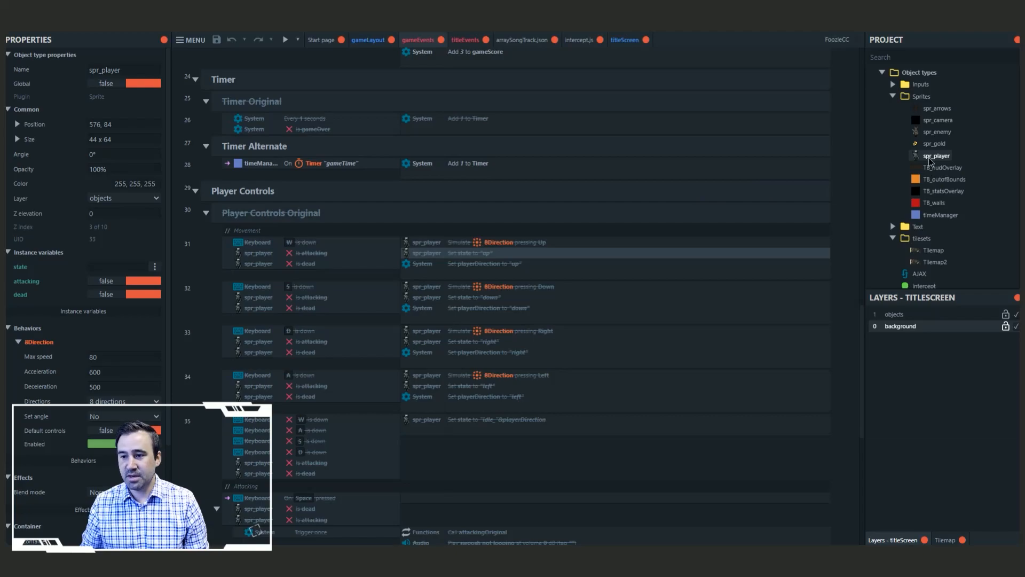
Open spr_player's Animations Editor from the Project Bar, showing the eight-frame walk_up animation
double_click(935, 155)
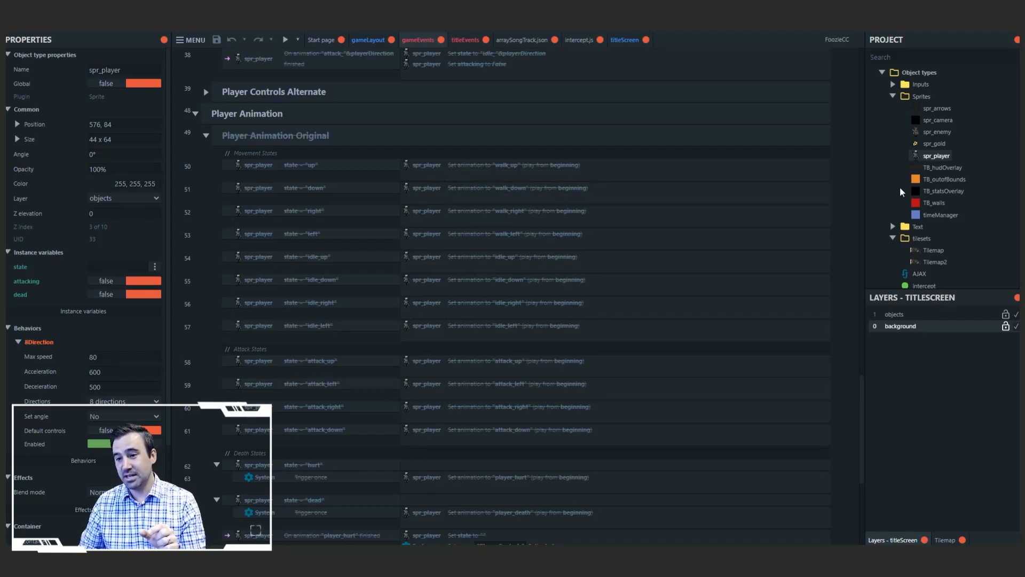
double_click(935, 155)
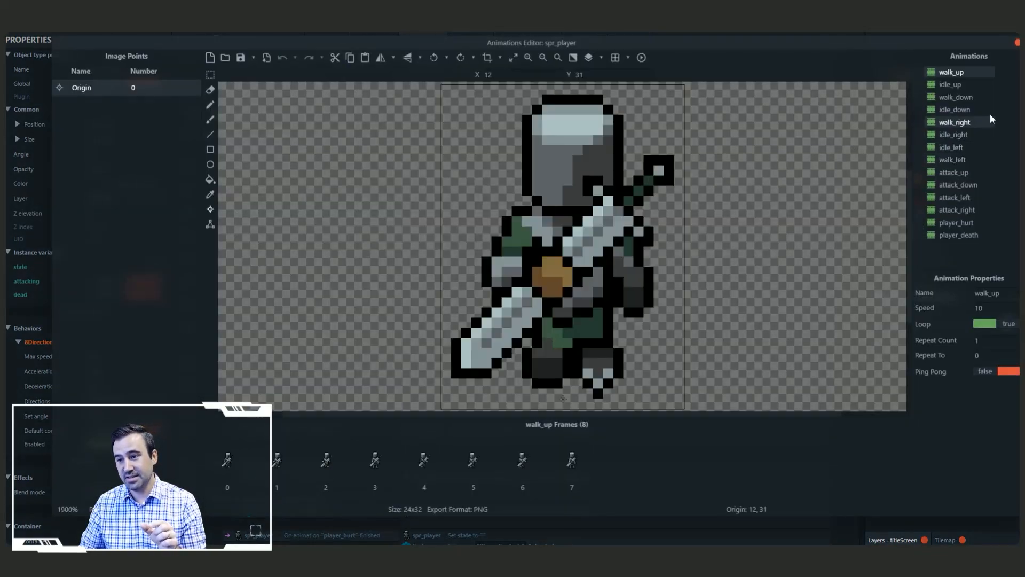
Preview spr_player's walk_down and walk_left animations
left_click(955, 97)
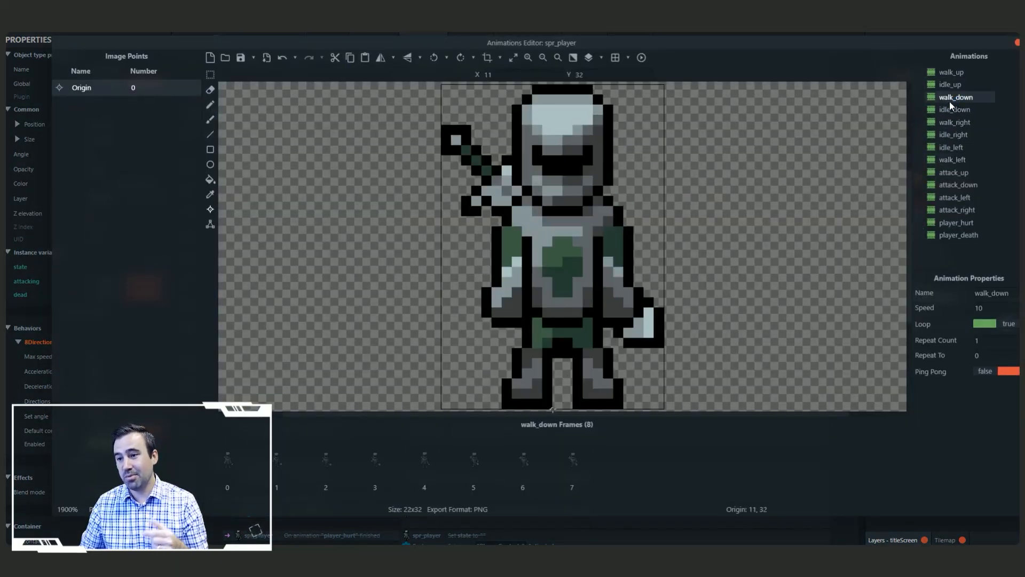
left_click(952, 159)
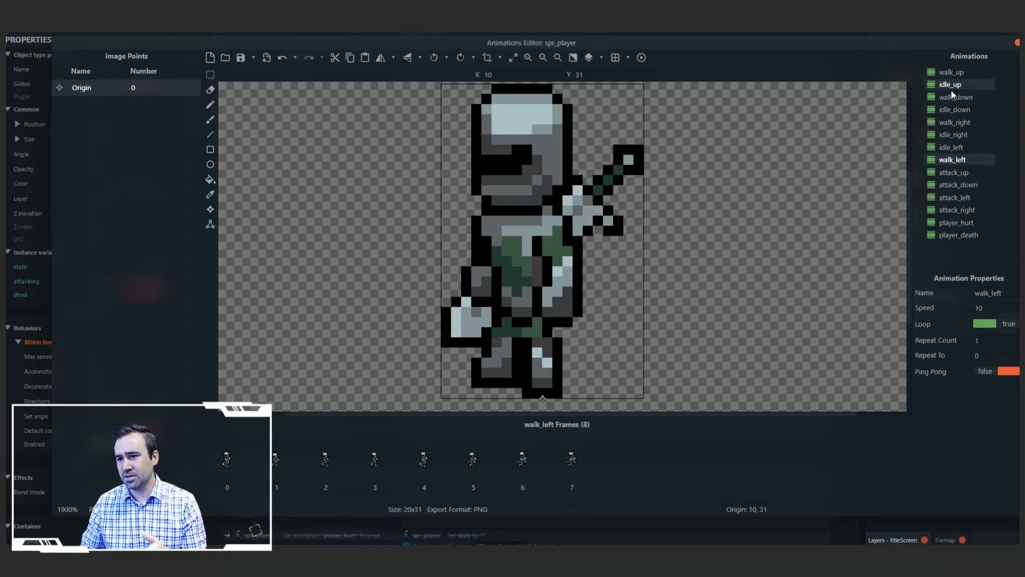
mouse_move(949, 83)
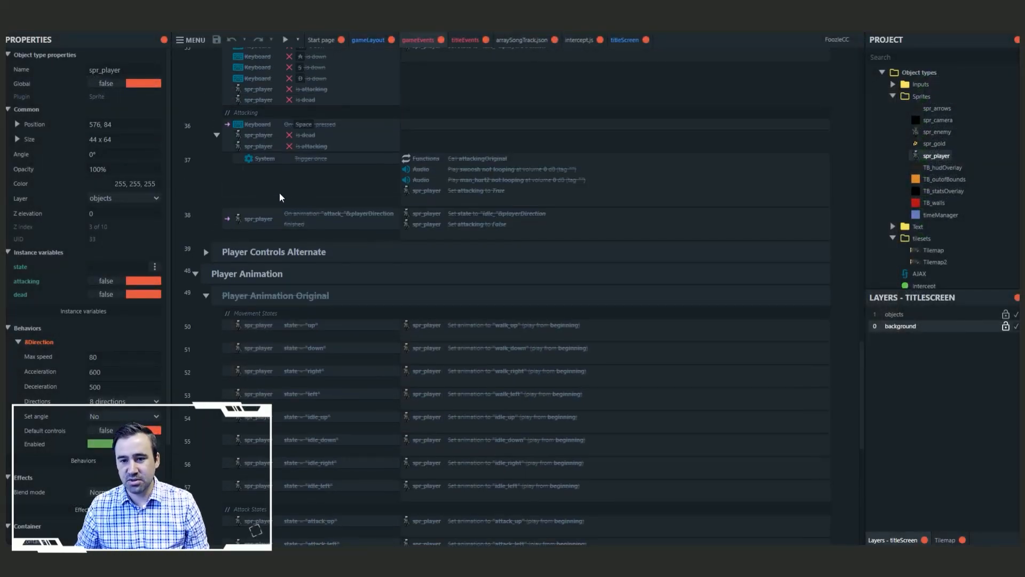
Collapse Player Animation Original, expand Player Controls Alternate, and scroll to its movement and attack events
left_click(205, 296)
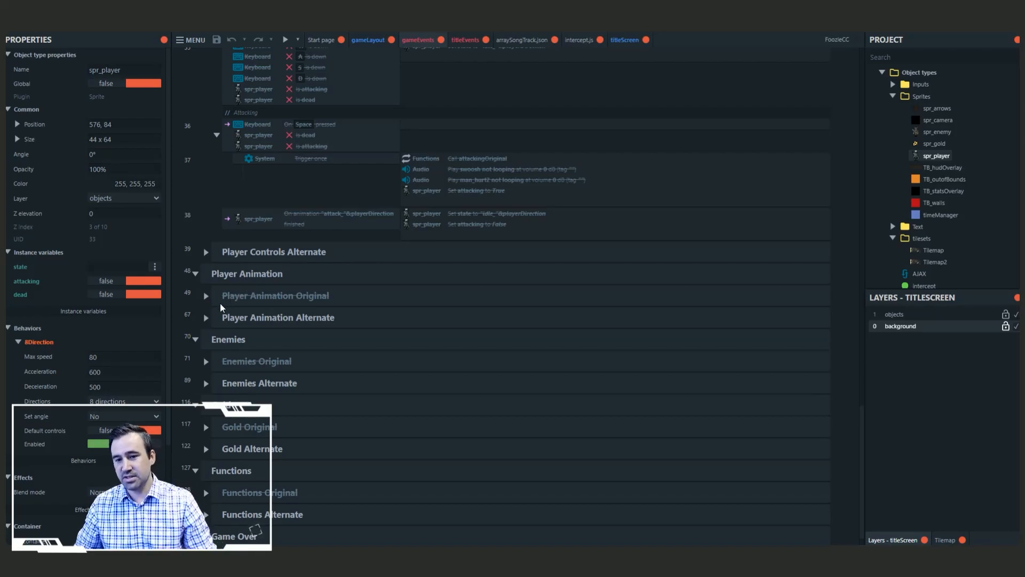
left_click(206, 317)
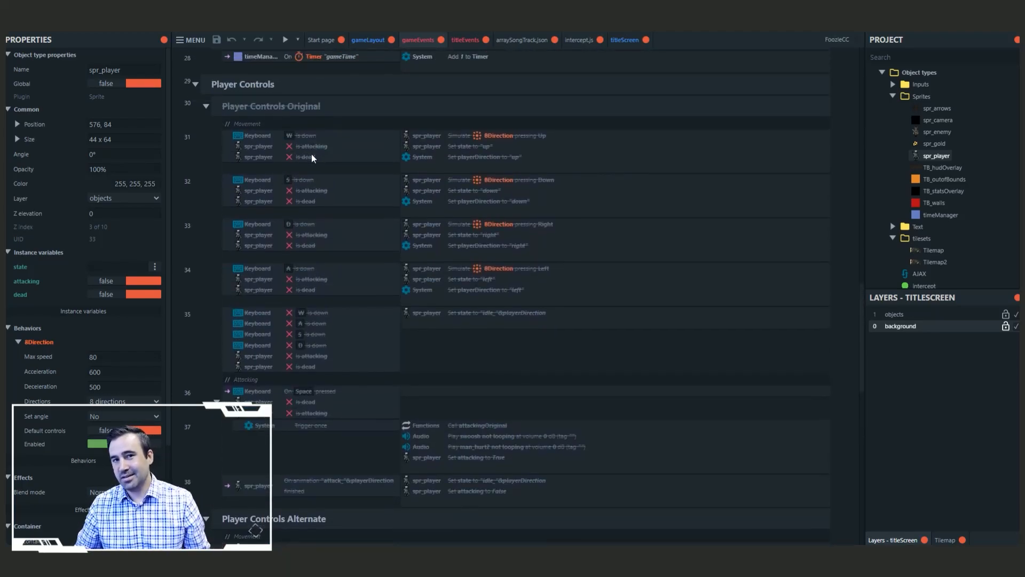
scroll("down", 3)
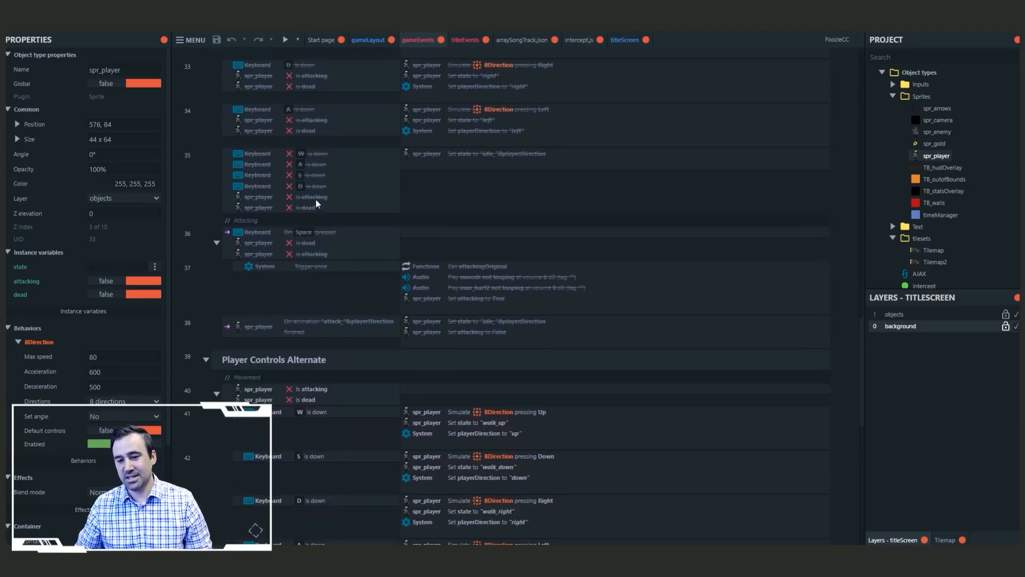
scroll("down", 3)
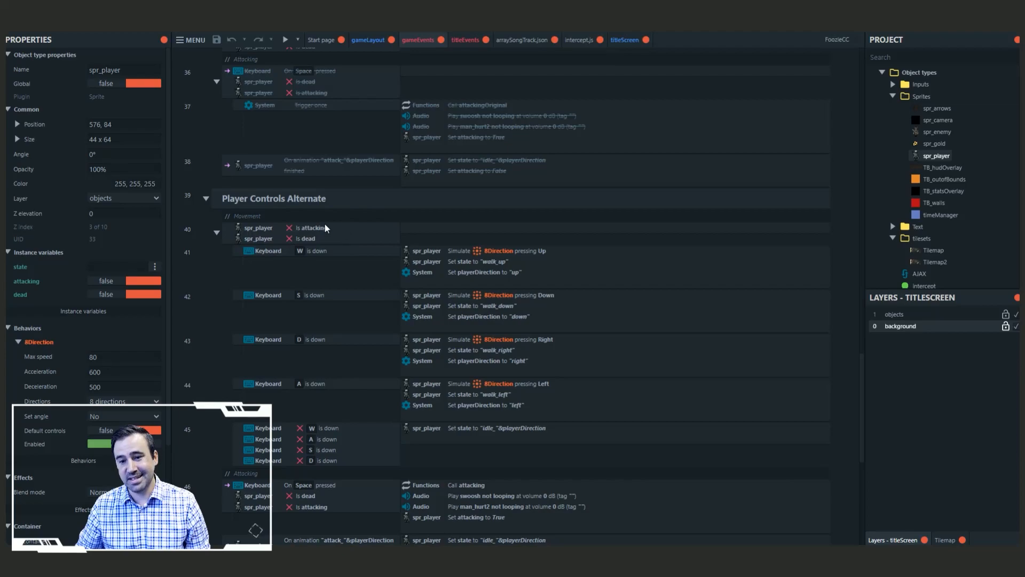
mouse_move(342, 264)
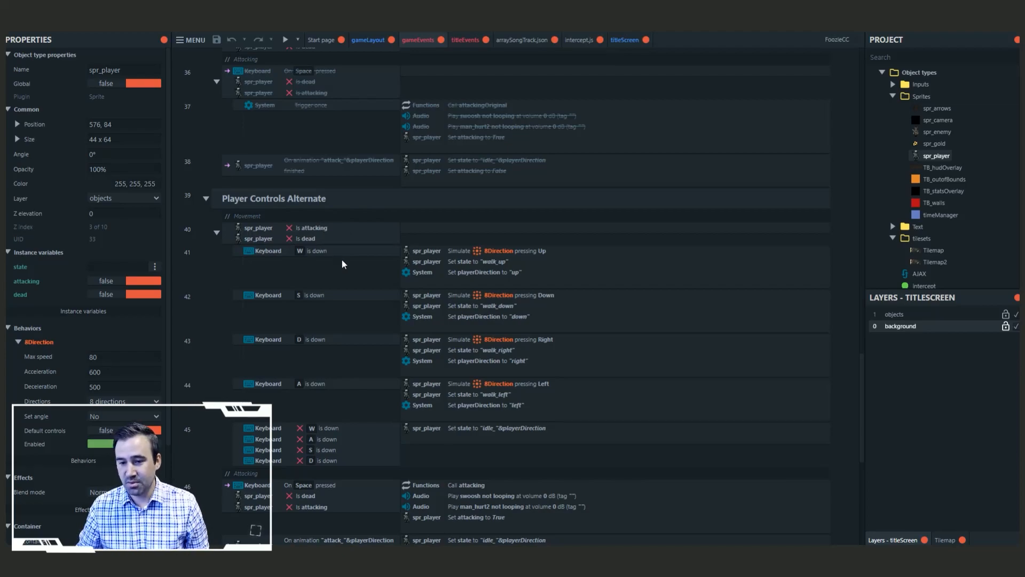
scroll("down", 3)
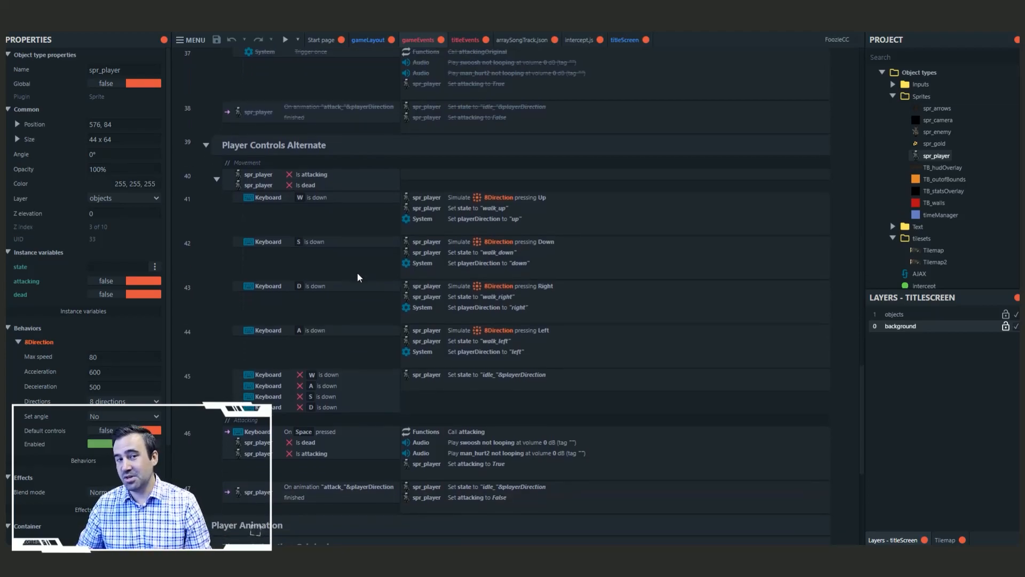
scroll("down", 3)
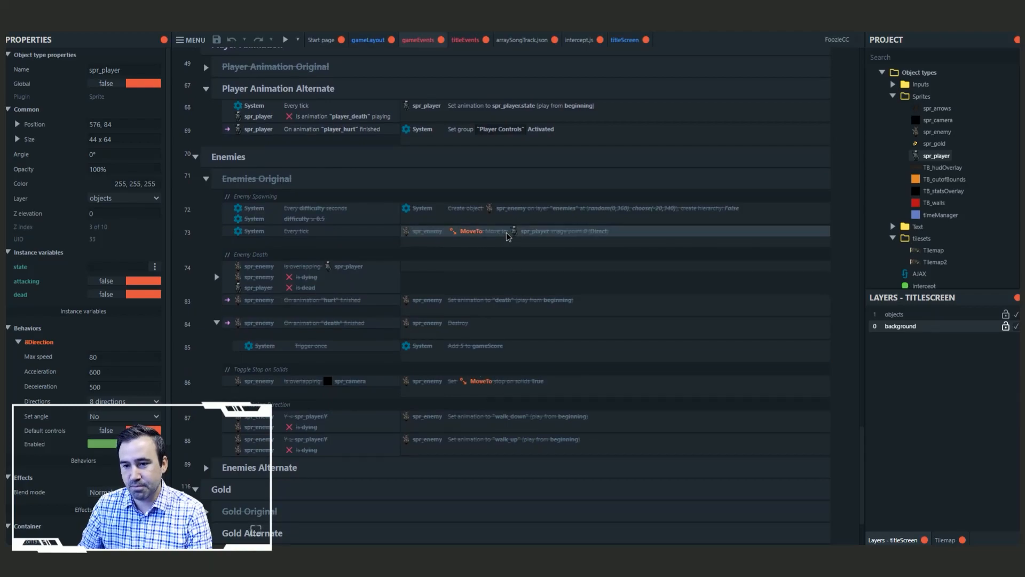
mouse_move(314, 249)
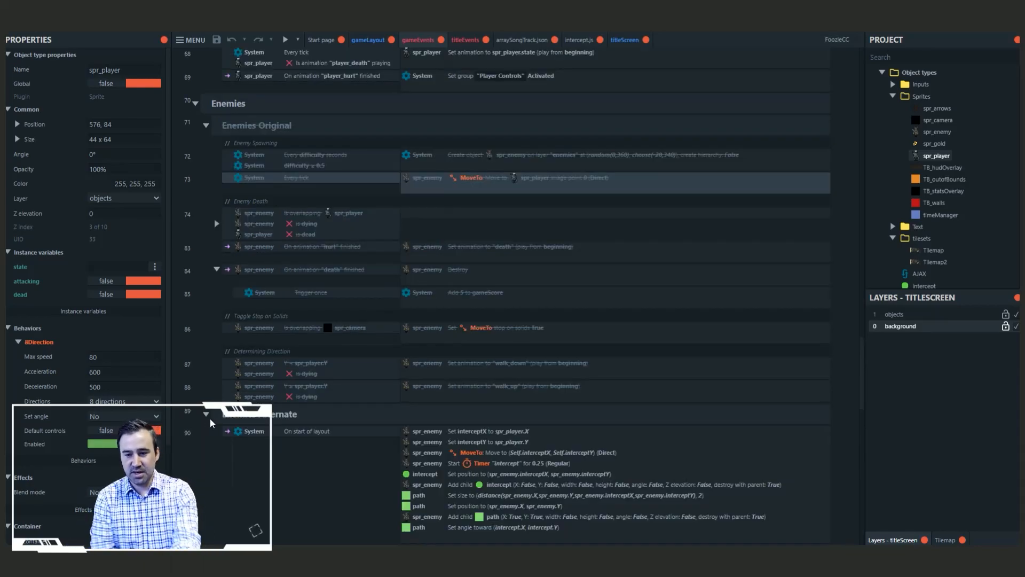
Select an spr_enemy action in event 90 to show its intercept variables and MoveTo behavior
scroll("down", 3)
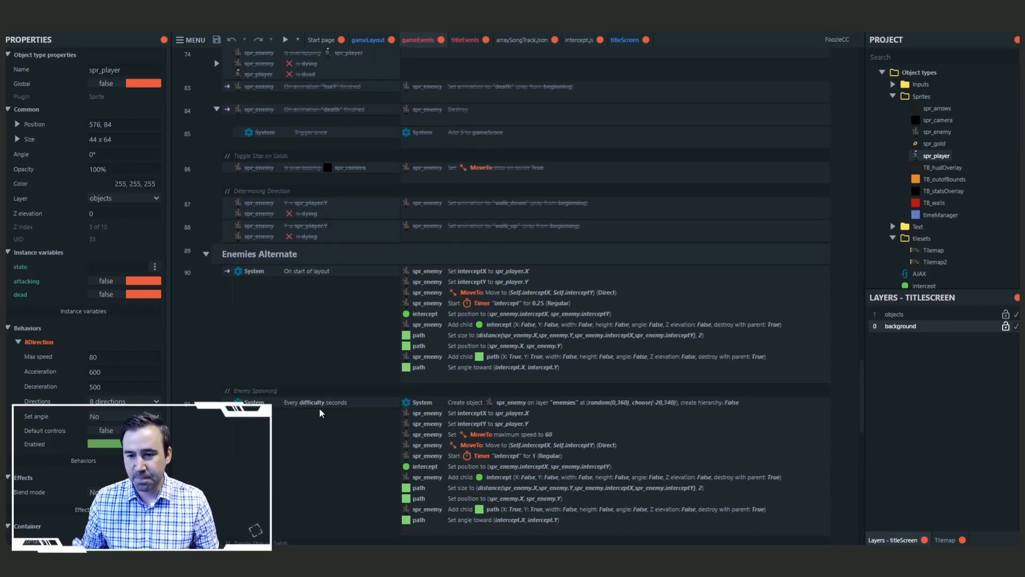
left_click(491, 271)
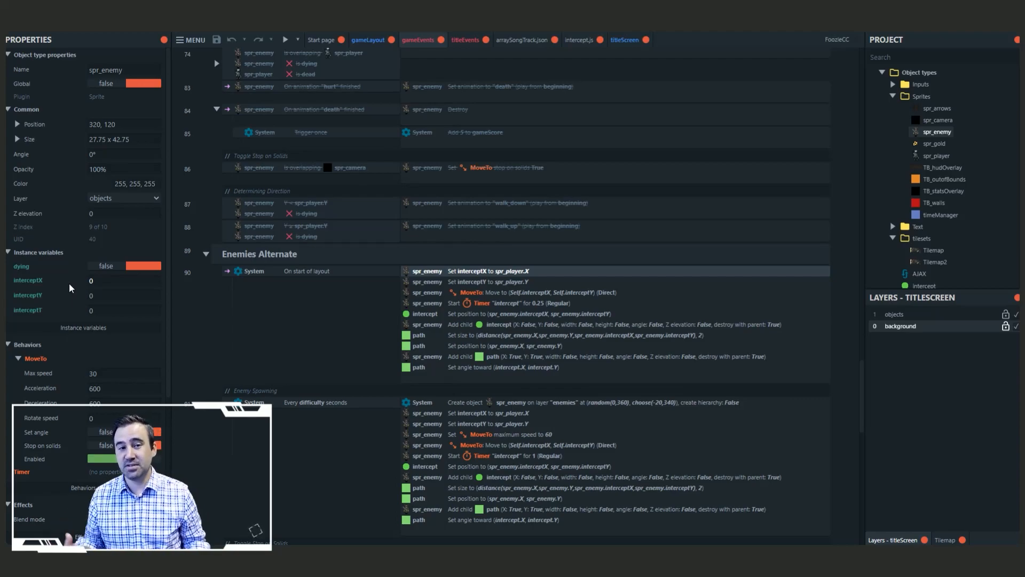
Scroll down to event 93's intercept timer and the getIntercept_ES function
scroll("down", 3)
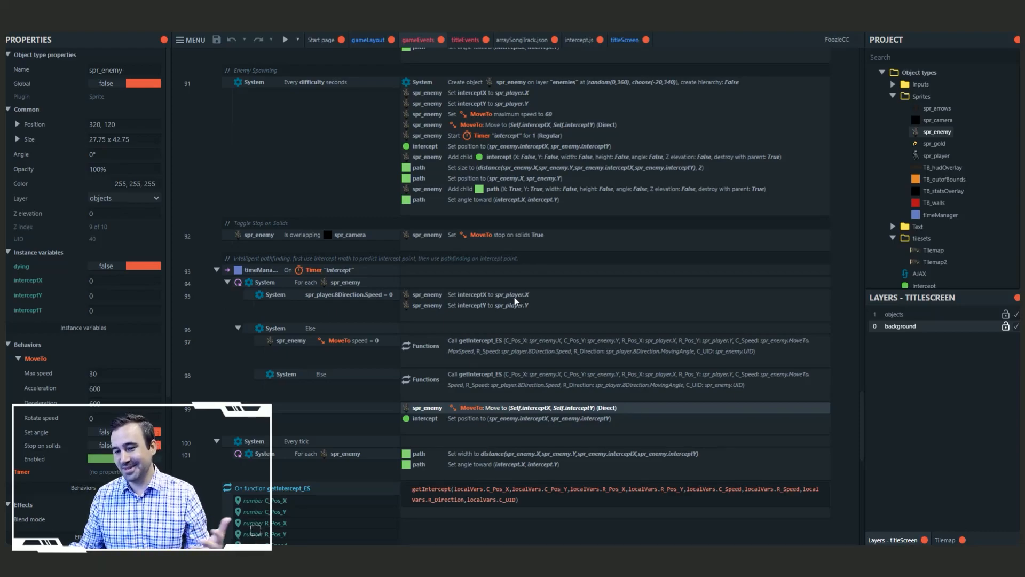
mouse_move(364, 349)
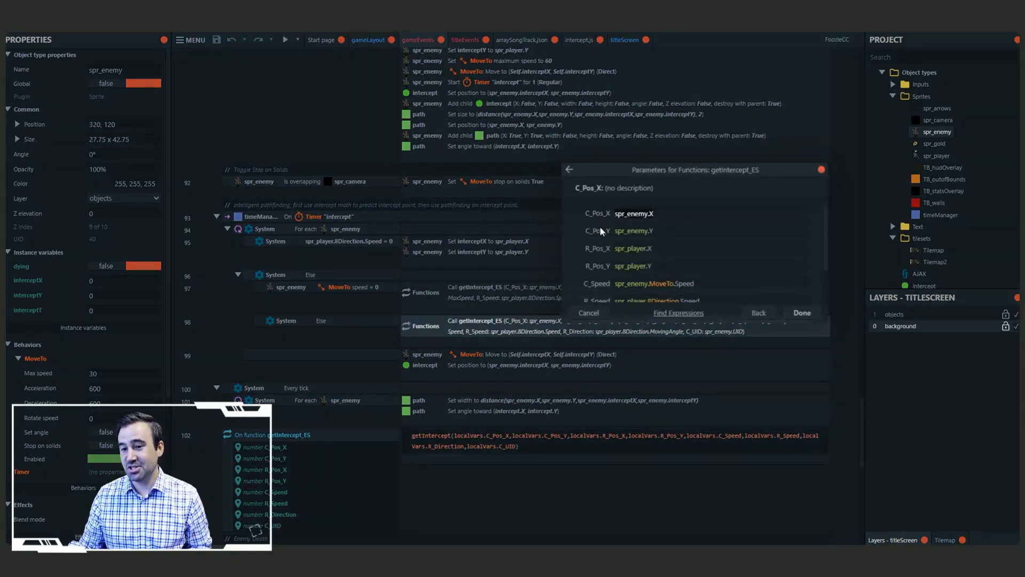
mouse_move(608, 253)
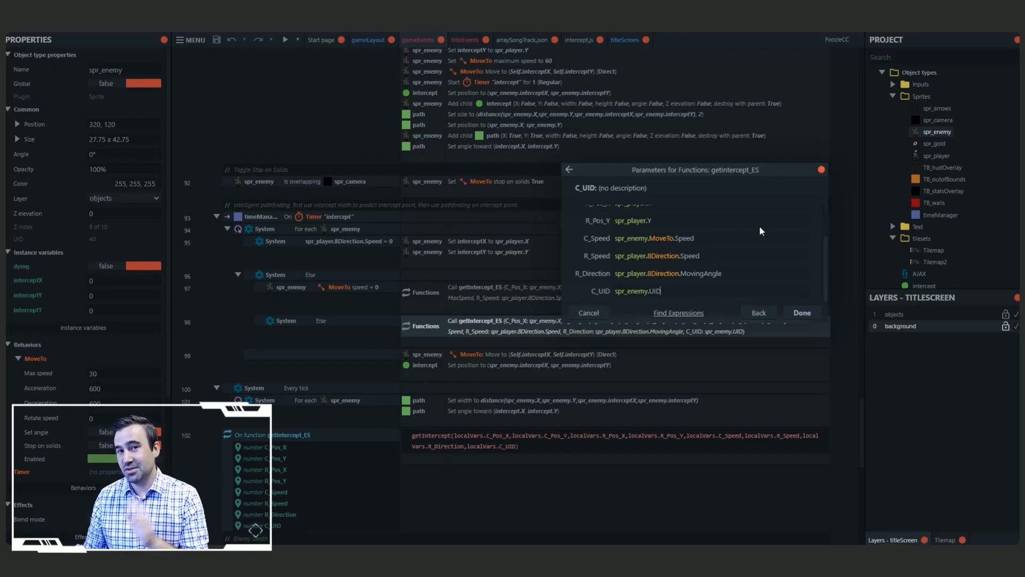
Close the getIntercept_ES Parameters dialog without changes
left_click(579, 40)
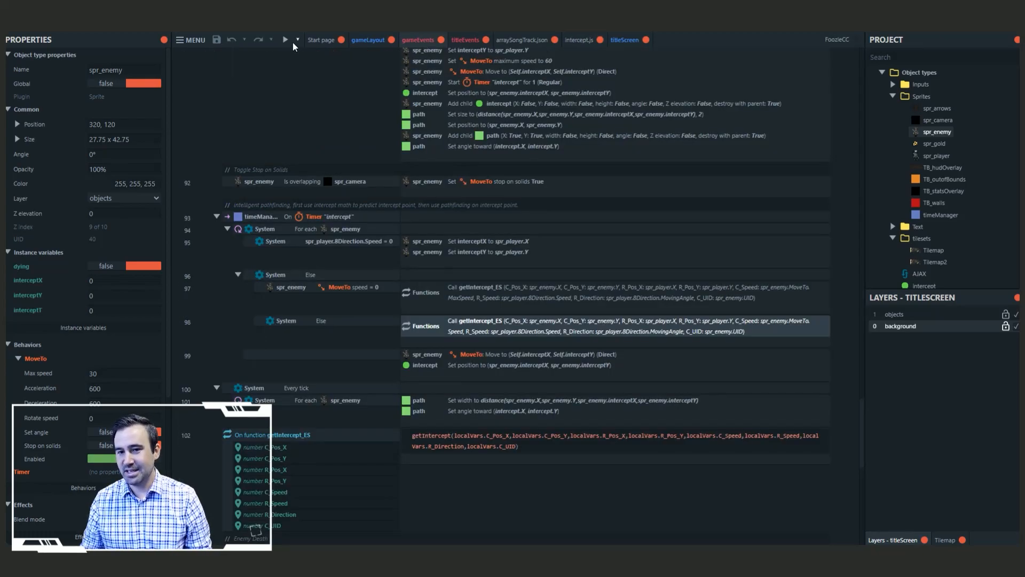
left_click(285, 40)
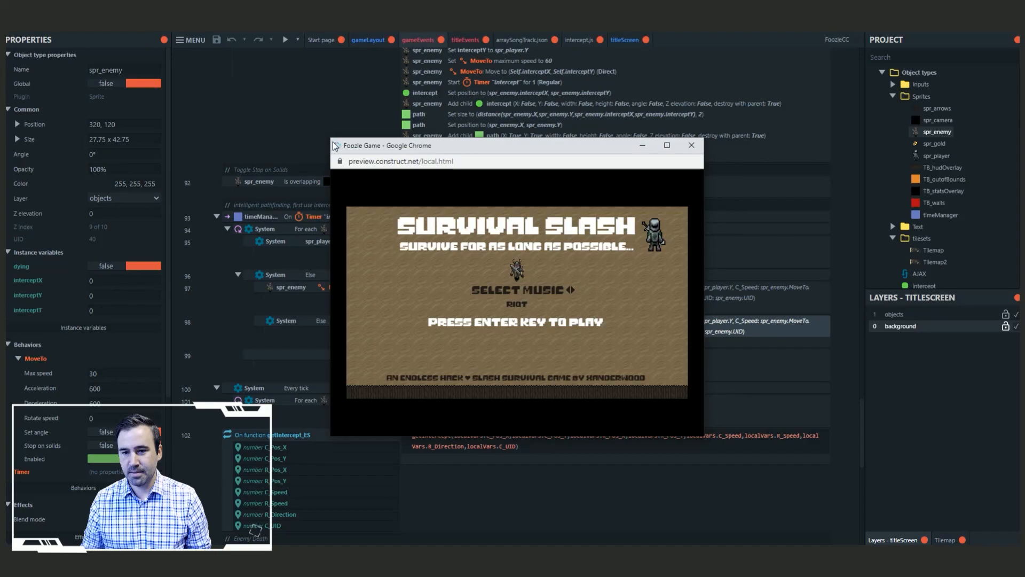
left_click(666, 145)
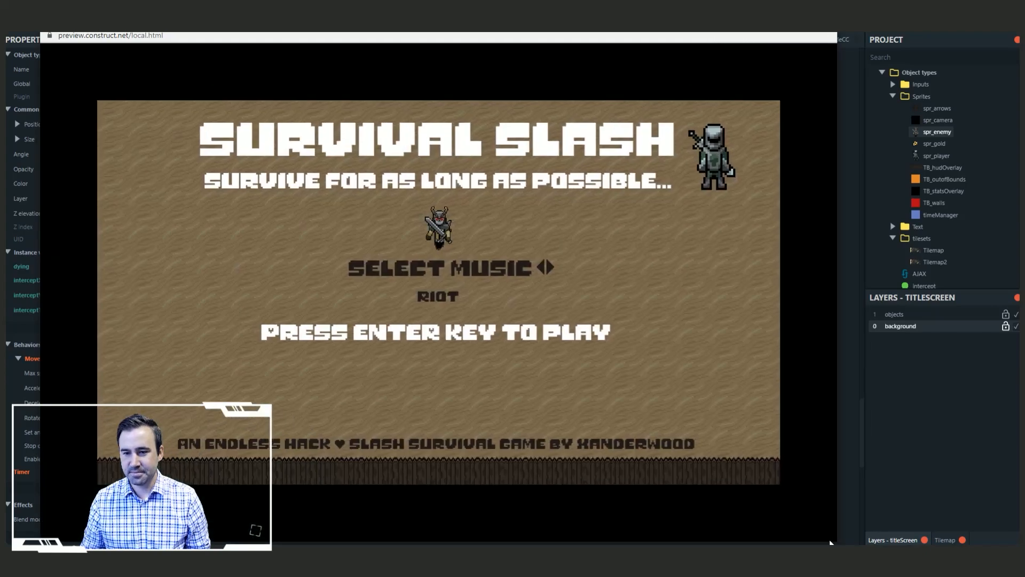
key("enter")
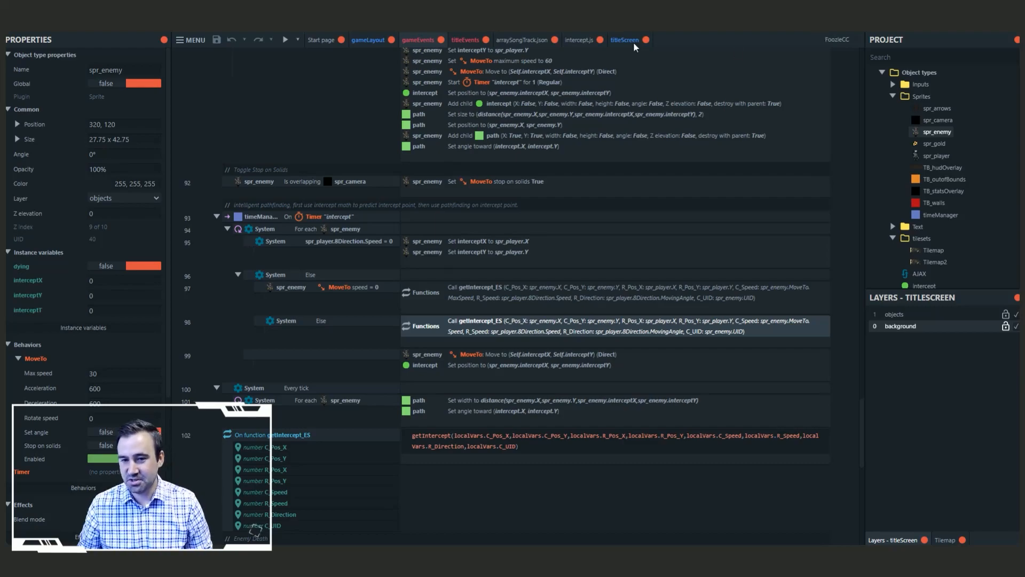
Scroll through the Gold and Functions groups past enemyHurt to the Game Over group
scroll("down", 3)
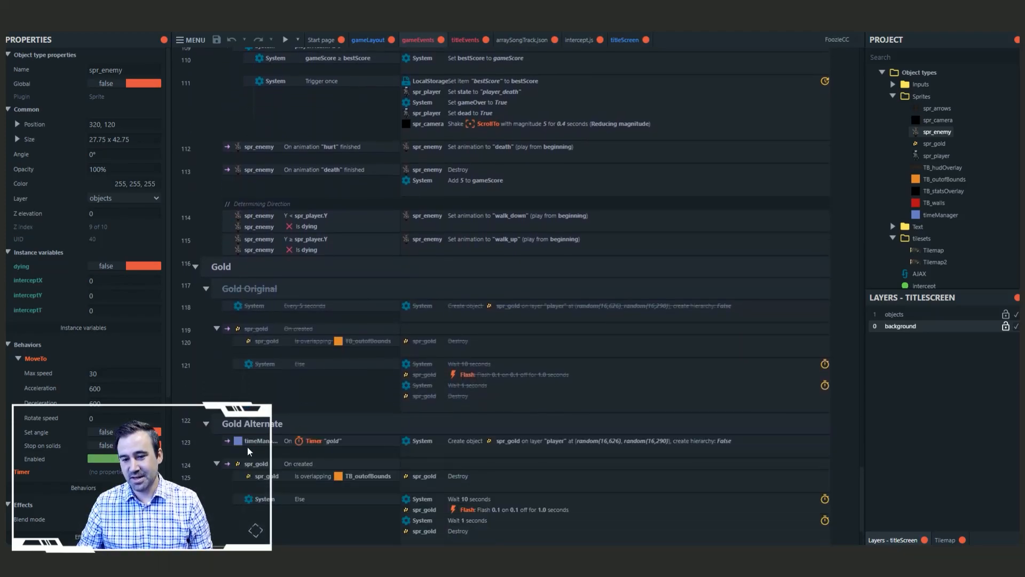
scroll("down", 3)
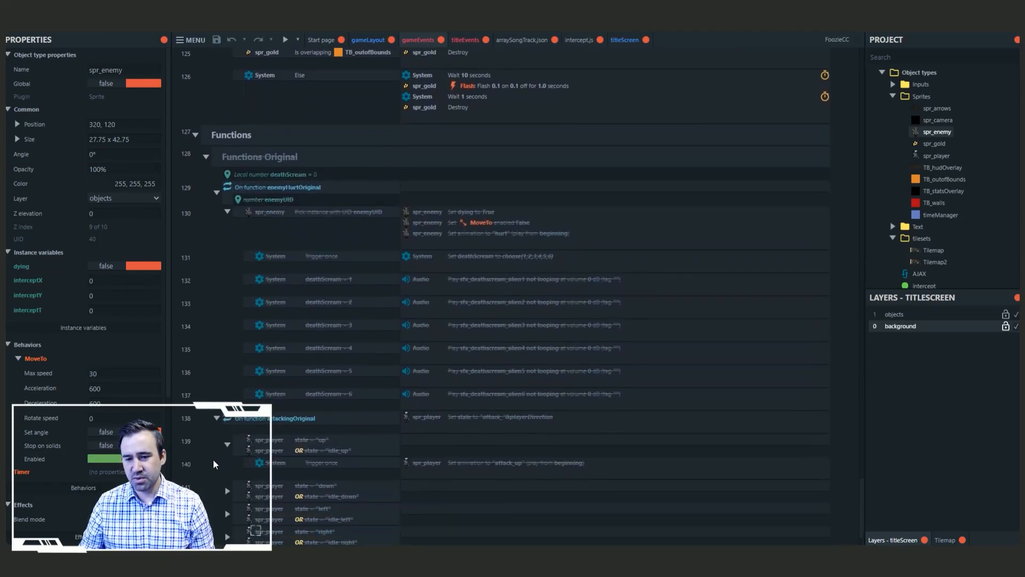
scroll("down", 3)
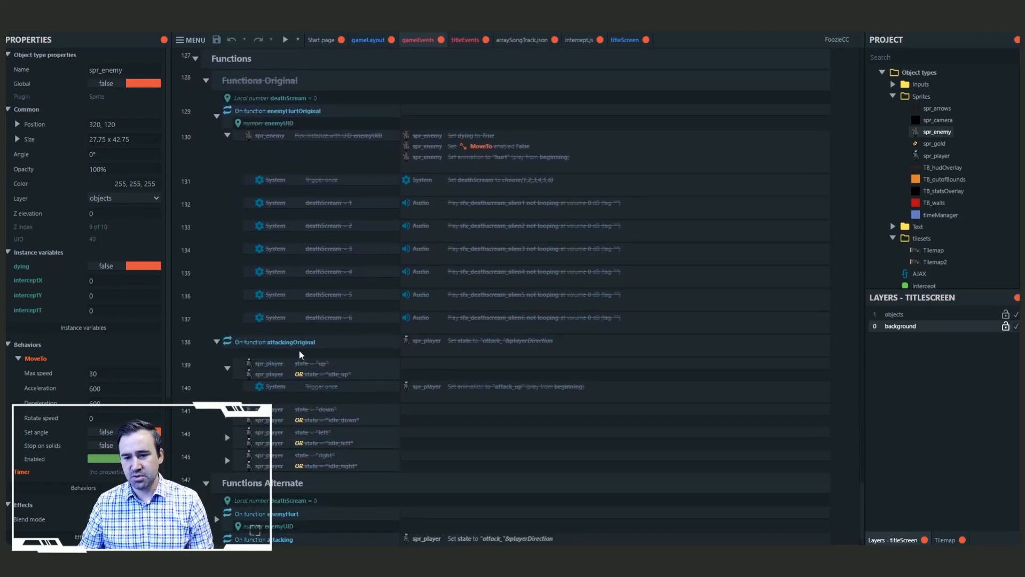
scroll("down", 3)
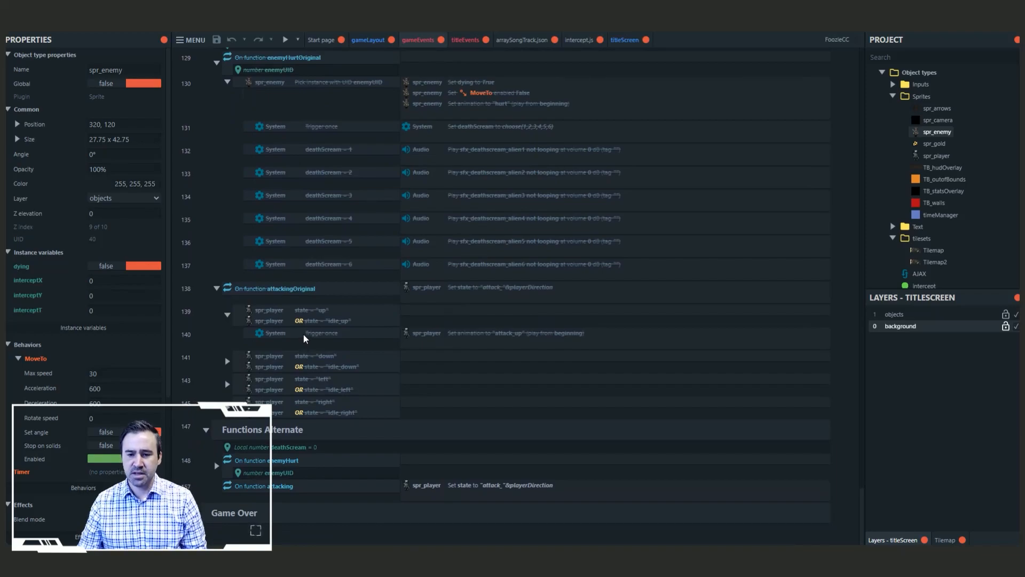
mouse_move(297, 344)
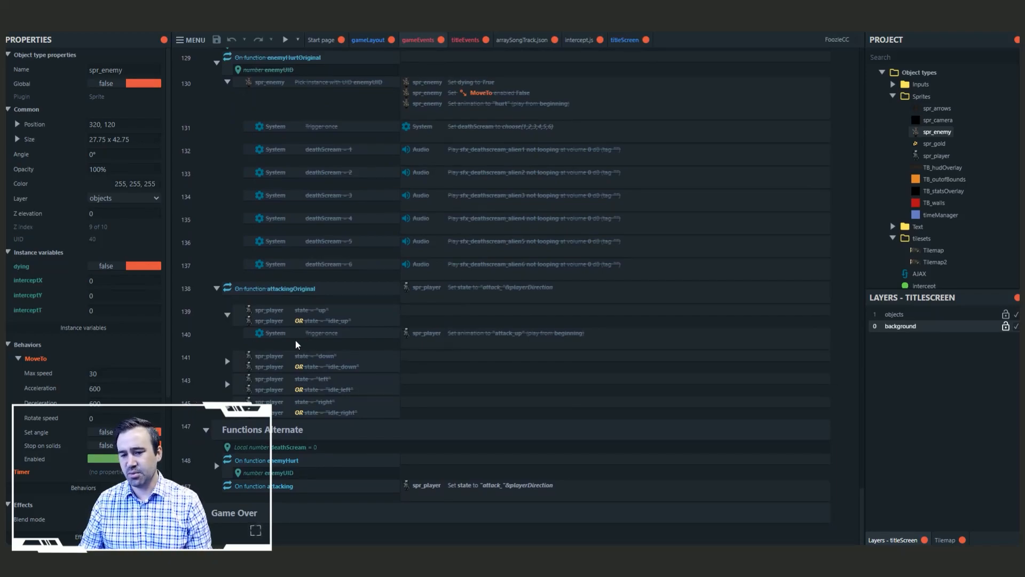
scroll("down", 3)
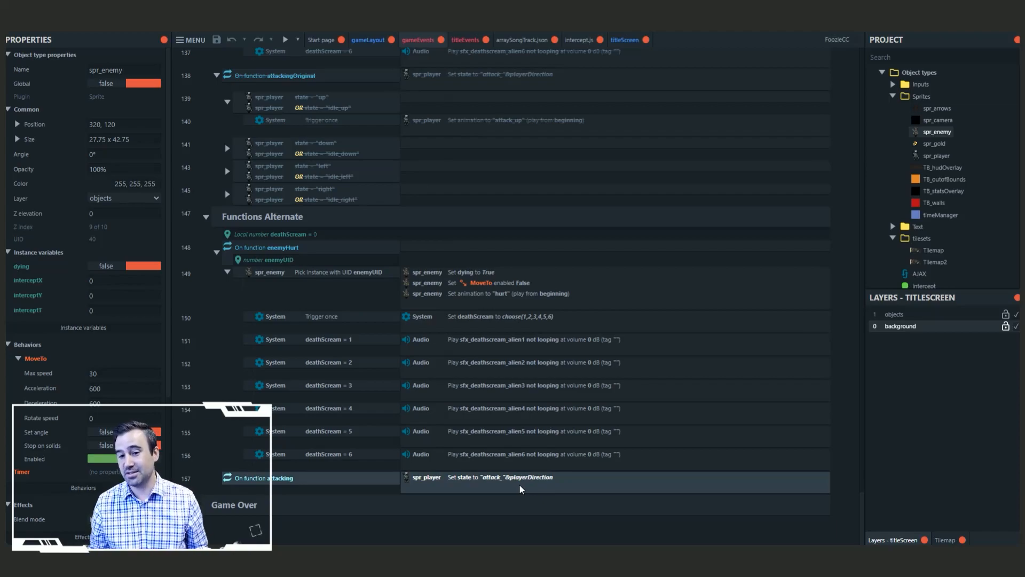
scroll("down", 3)
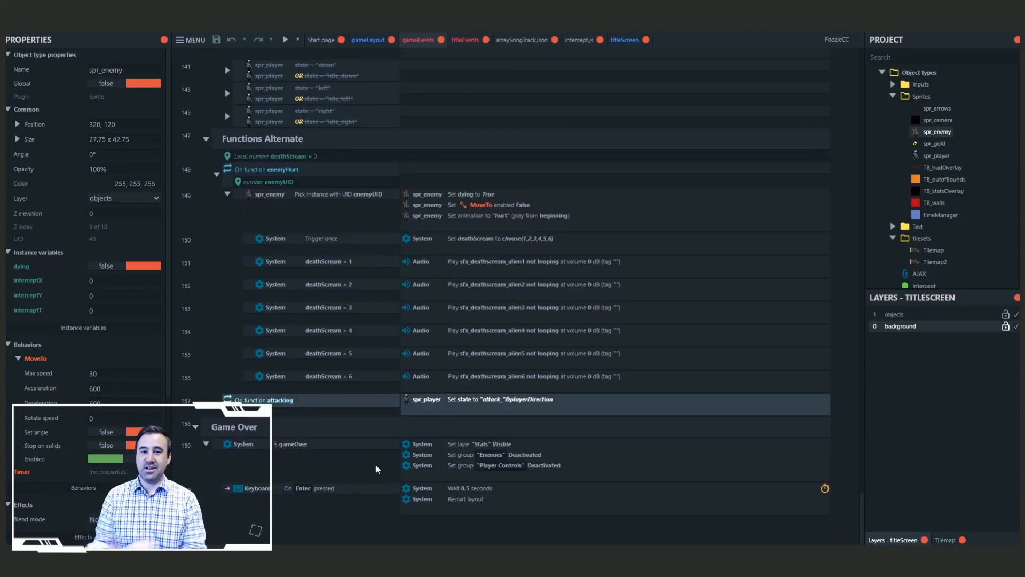